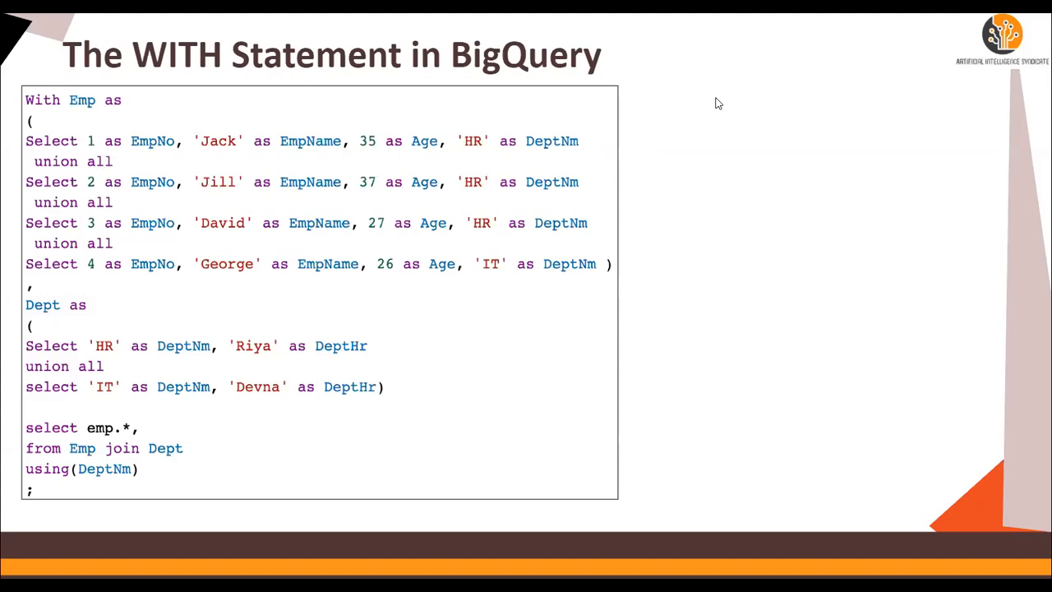
mouse_move(279, 68)
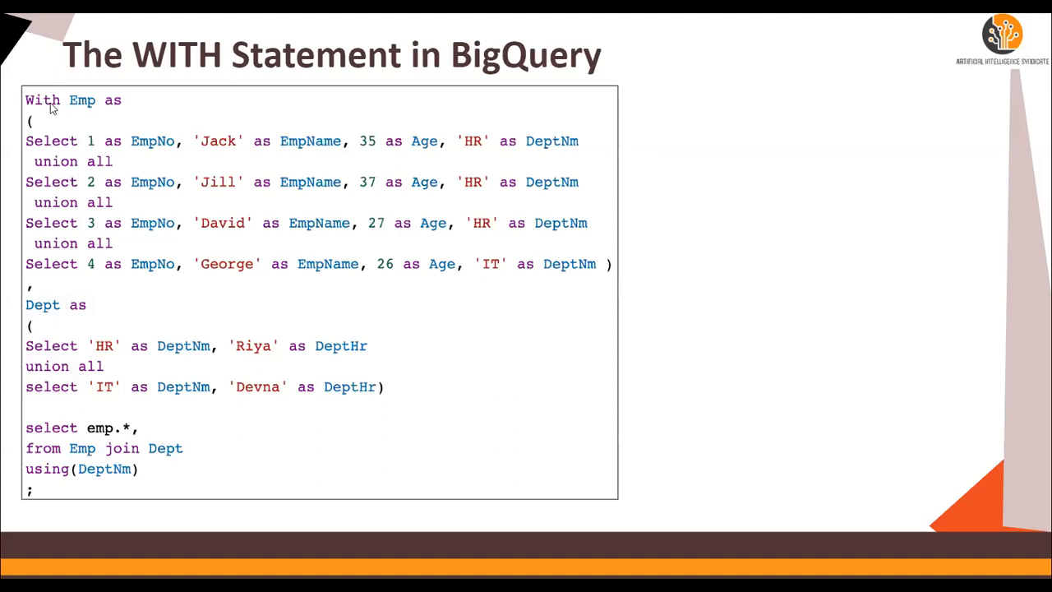
mouse_move(111, 110)
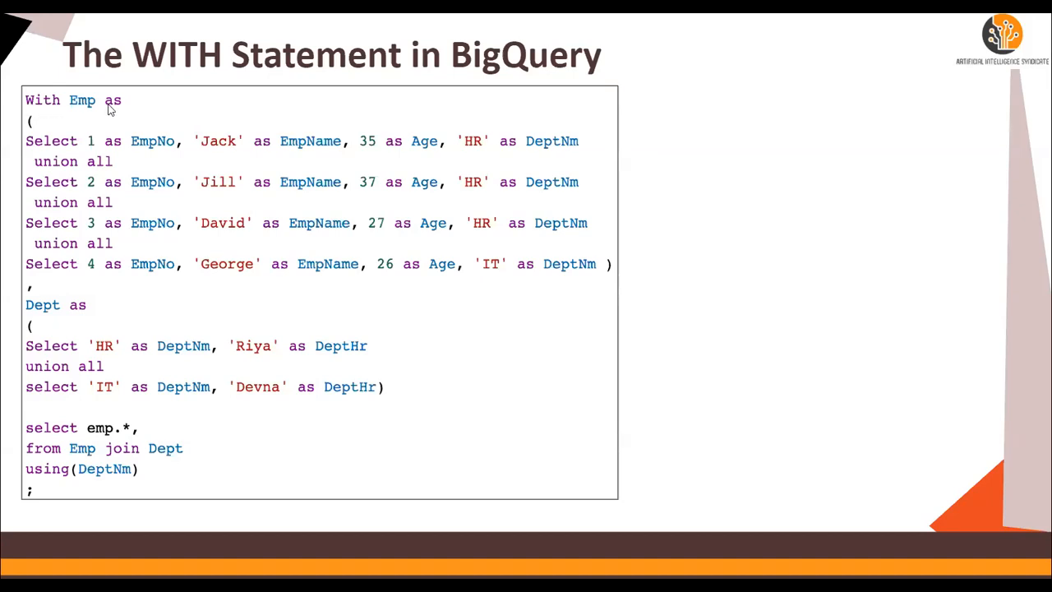
mouse_move(90, 122)
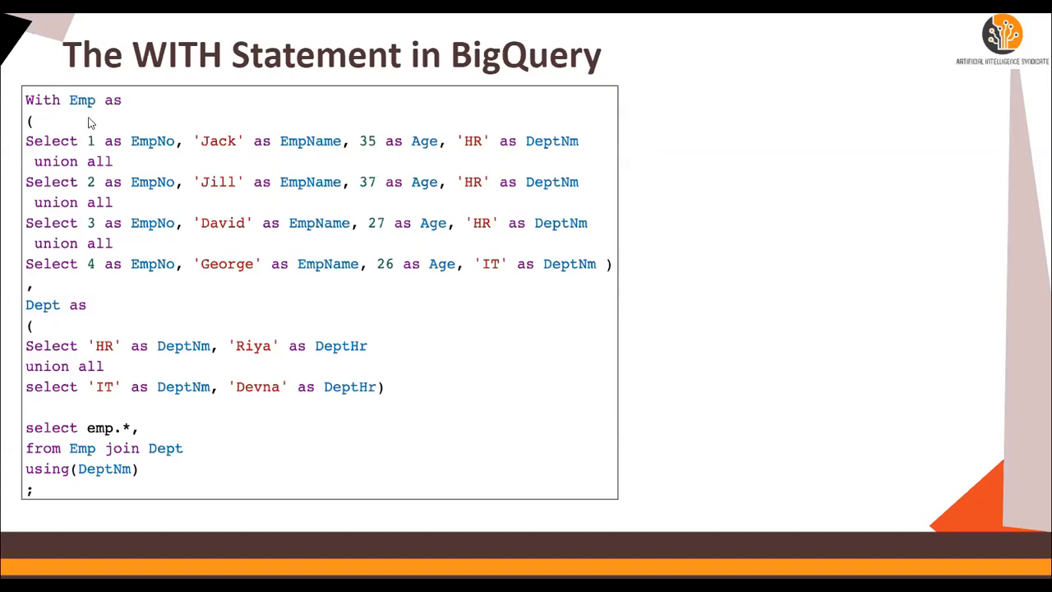
mouse_move(37, 296)
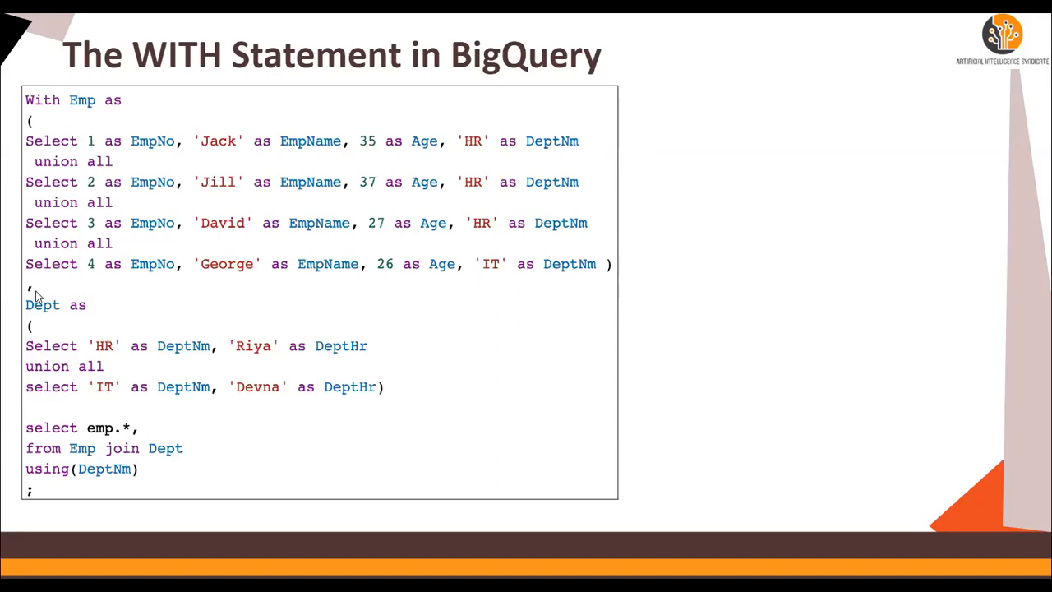
mouse_move(36, 315)
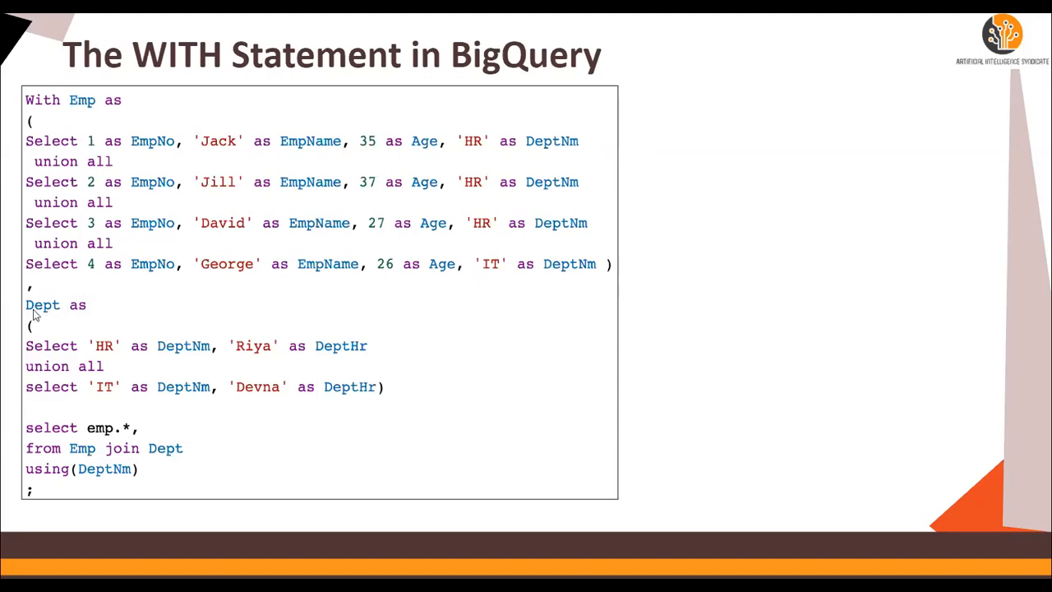
mouse_move(45, 376)
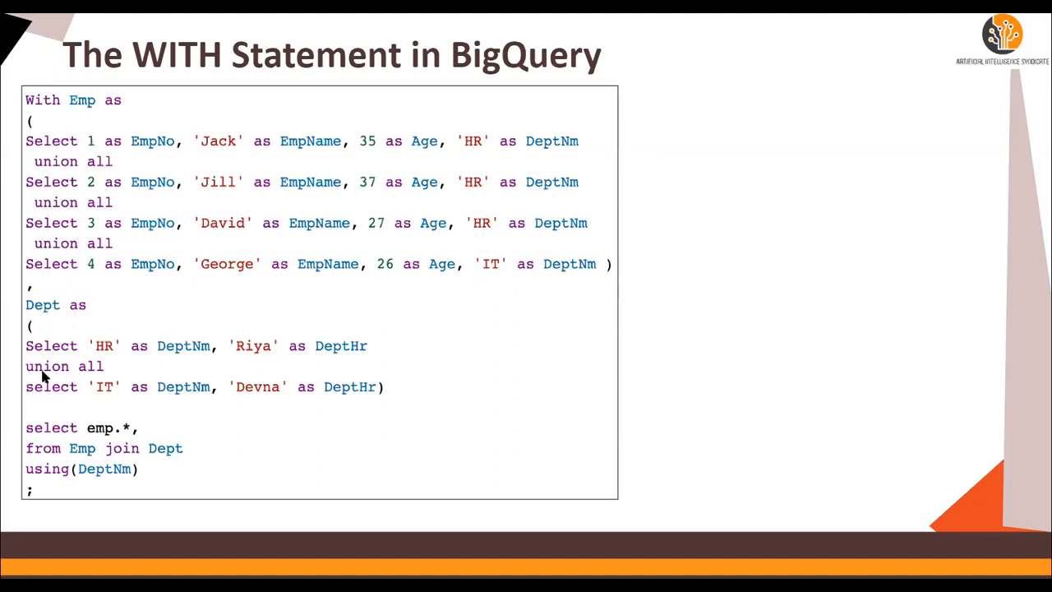
mouse_move(388, 389)
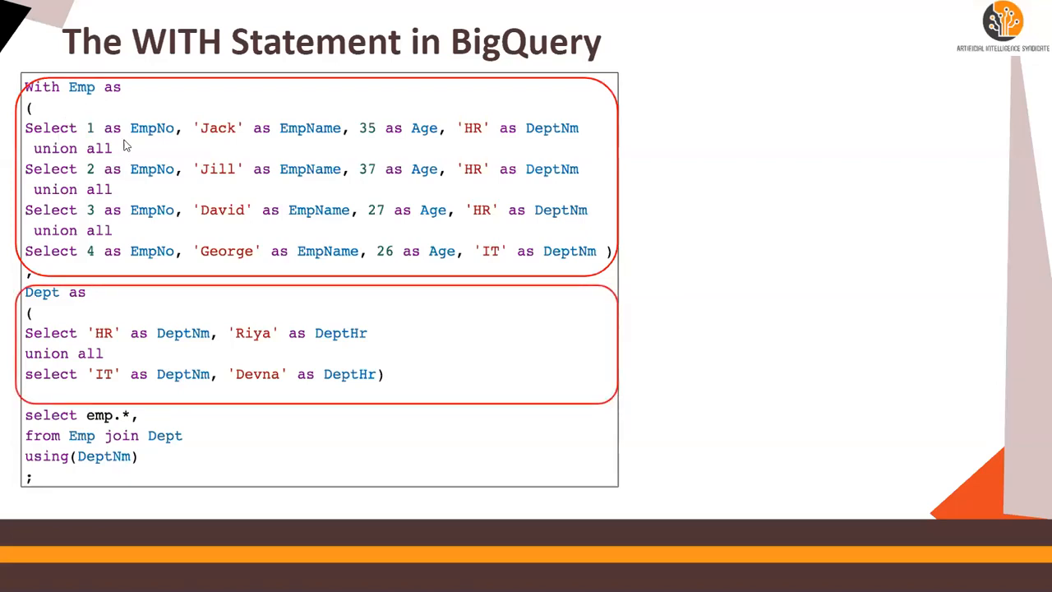
mouse_move(370, 141)
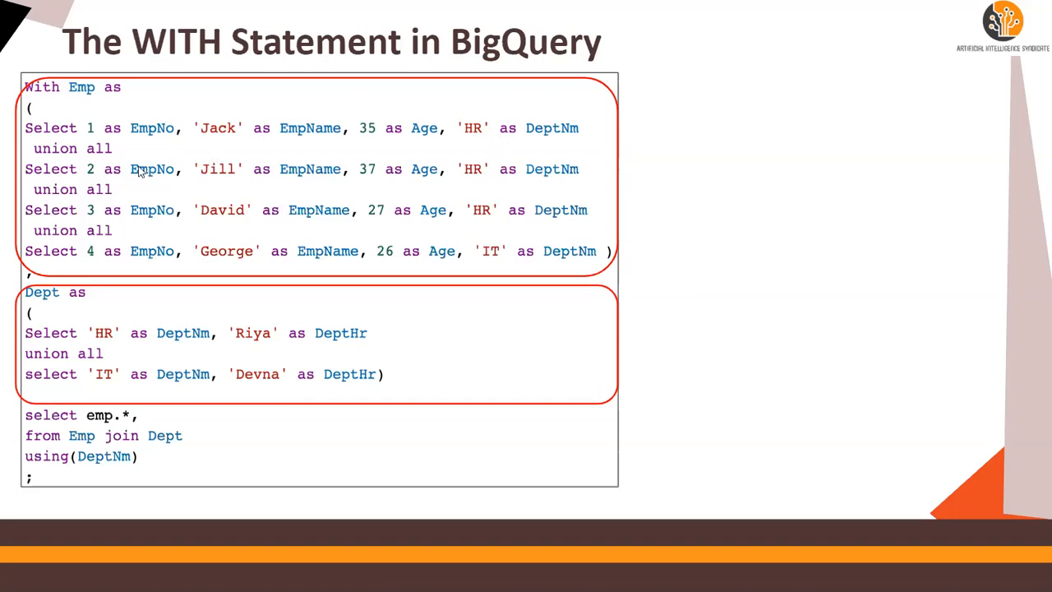
mouse_move(59, 298)
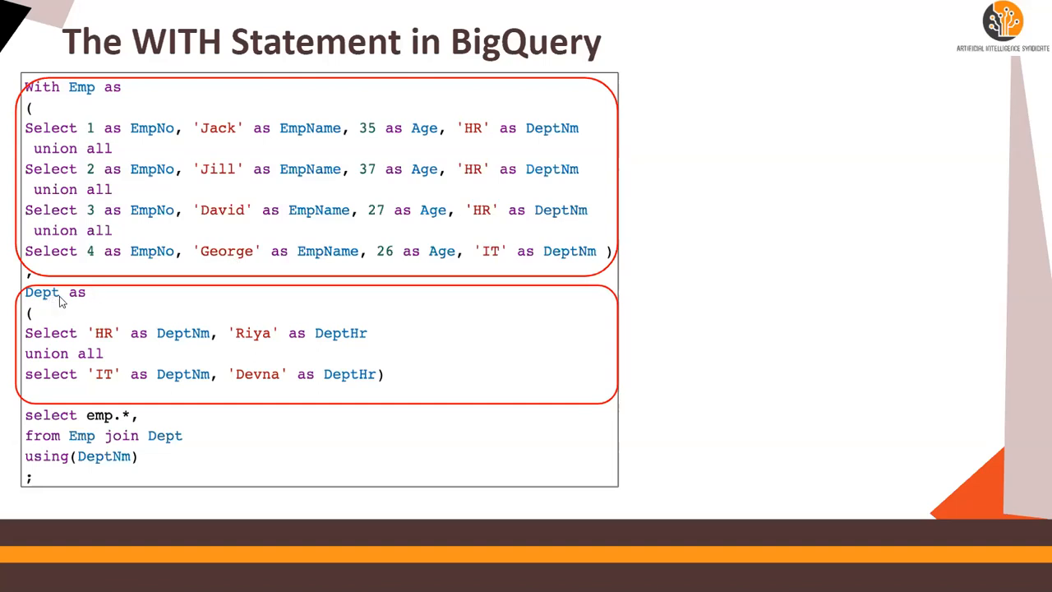
mouse_move(105, 121)
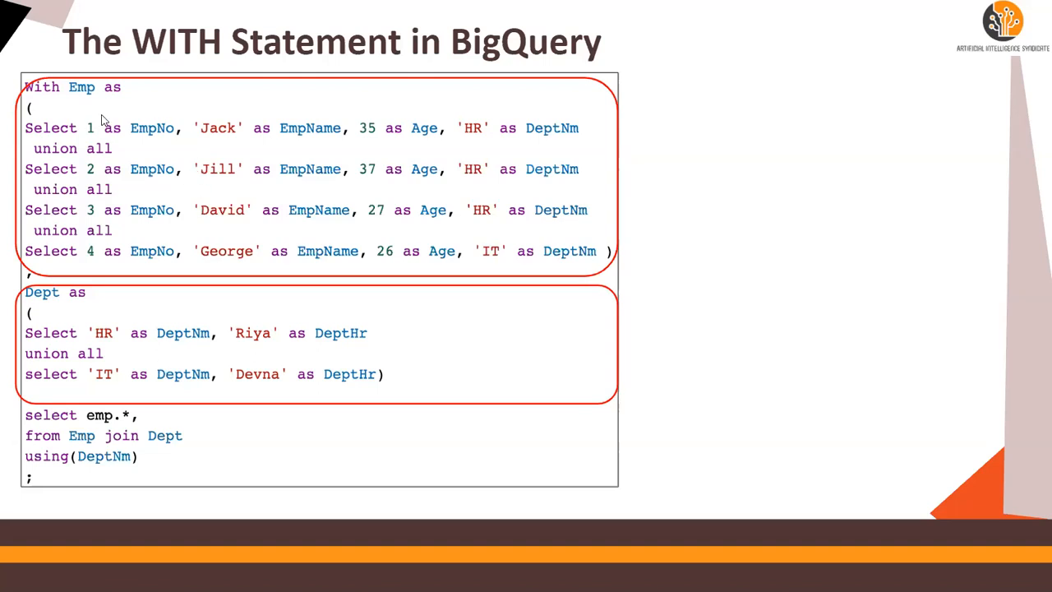
mouse_move(60, 309)
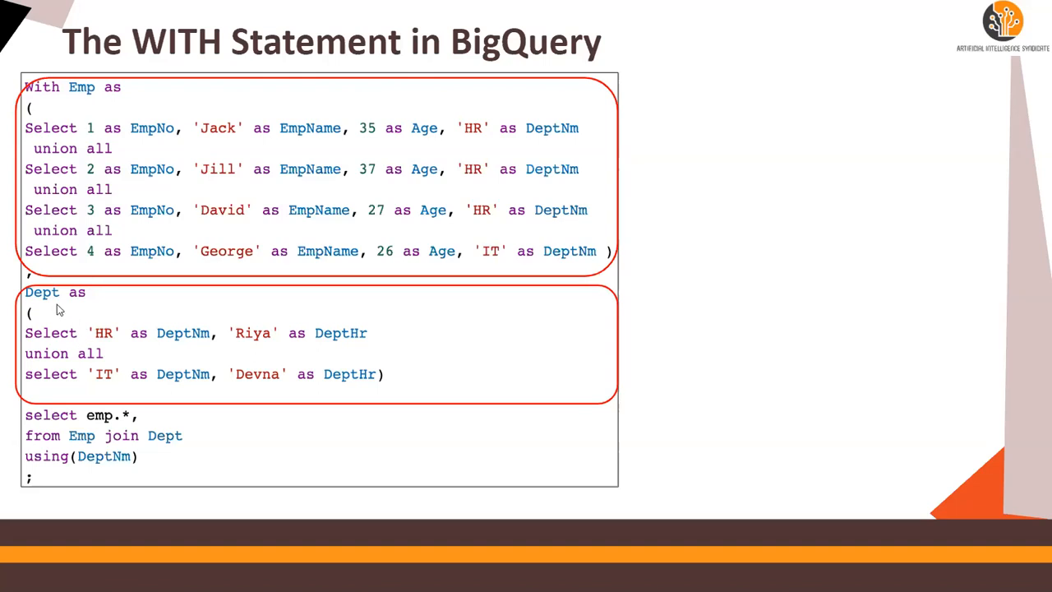
mouse_move(68, 427)
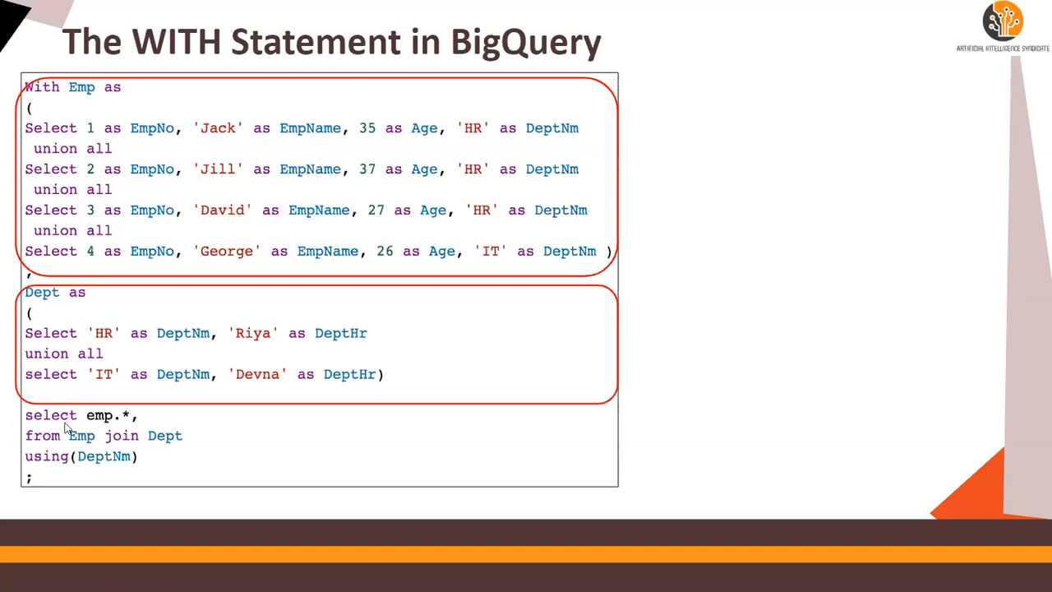
mouse_move(96, 433)
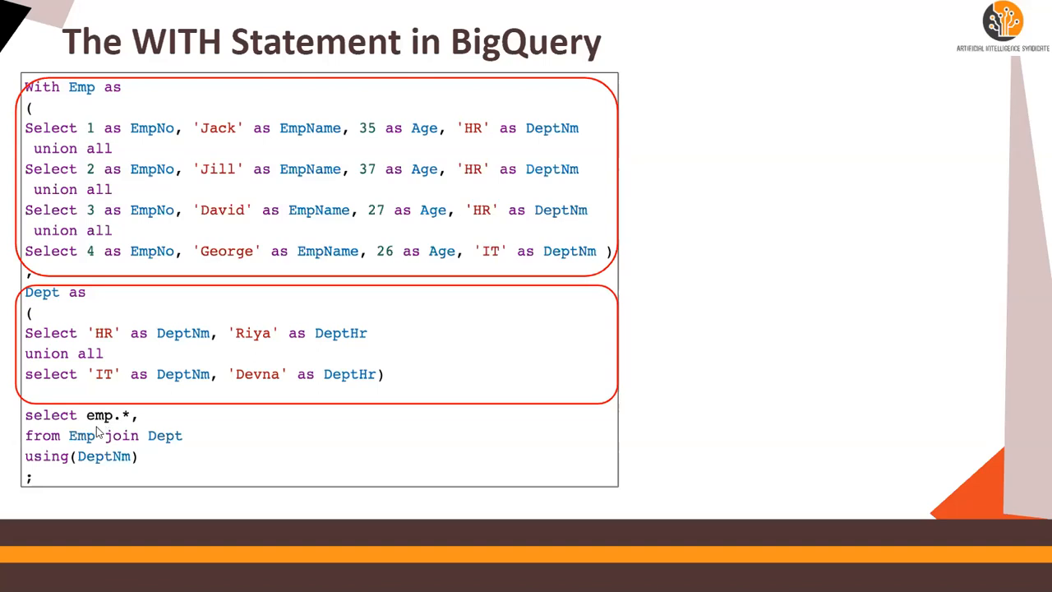
mouse_move(76, 438)
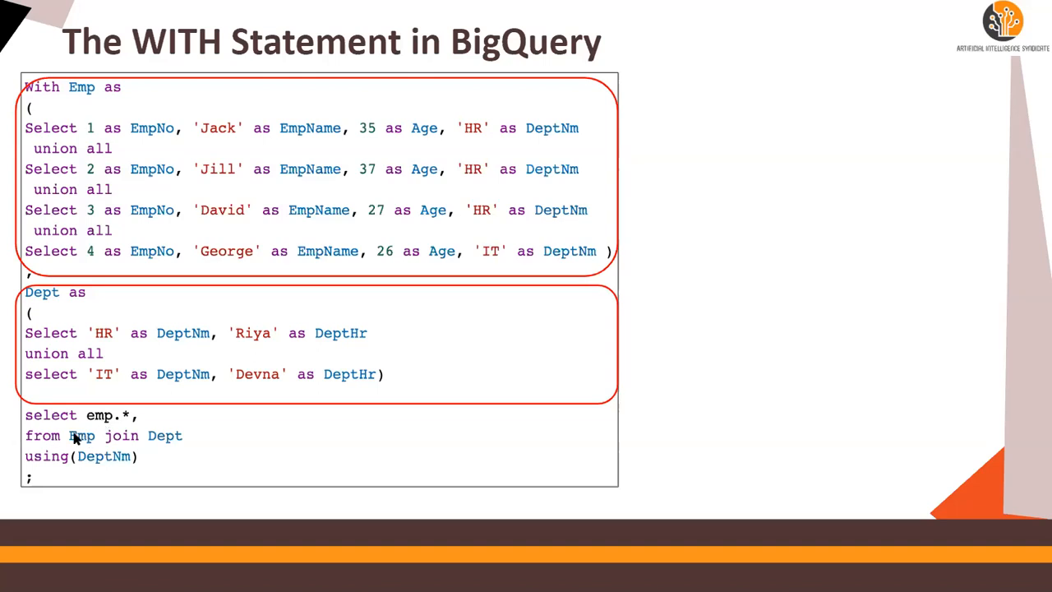
mouse_move(76, 98)
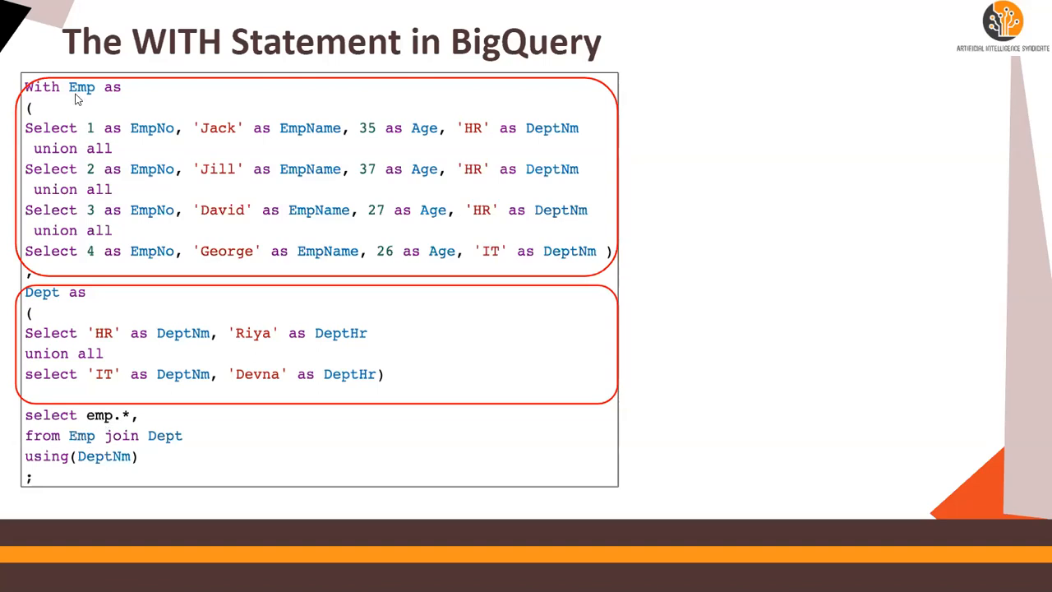
mouse_move(88, 452)
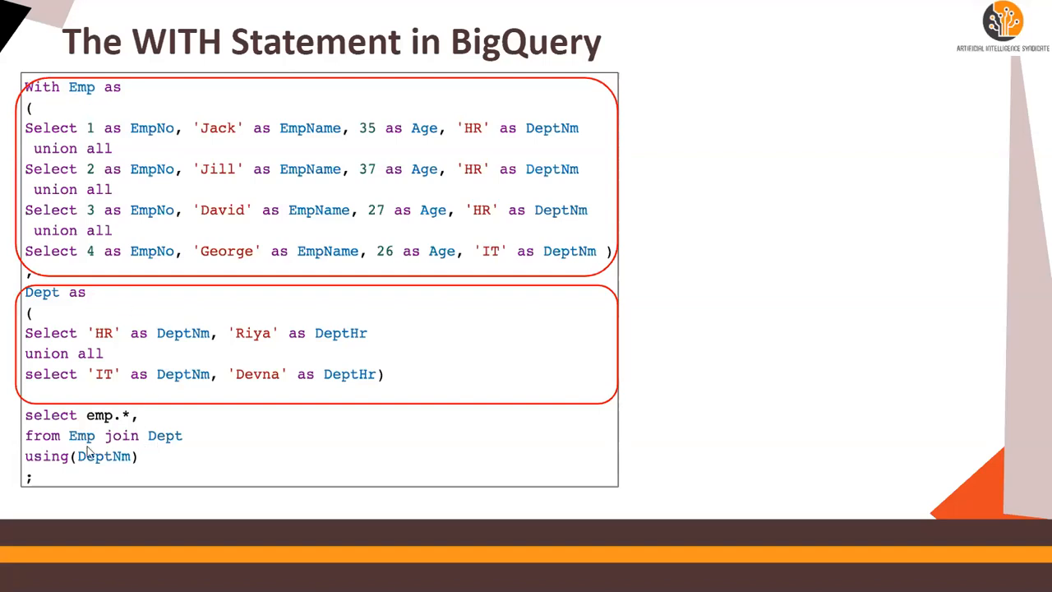
mouse_move(127, 463)
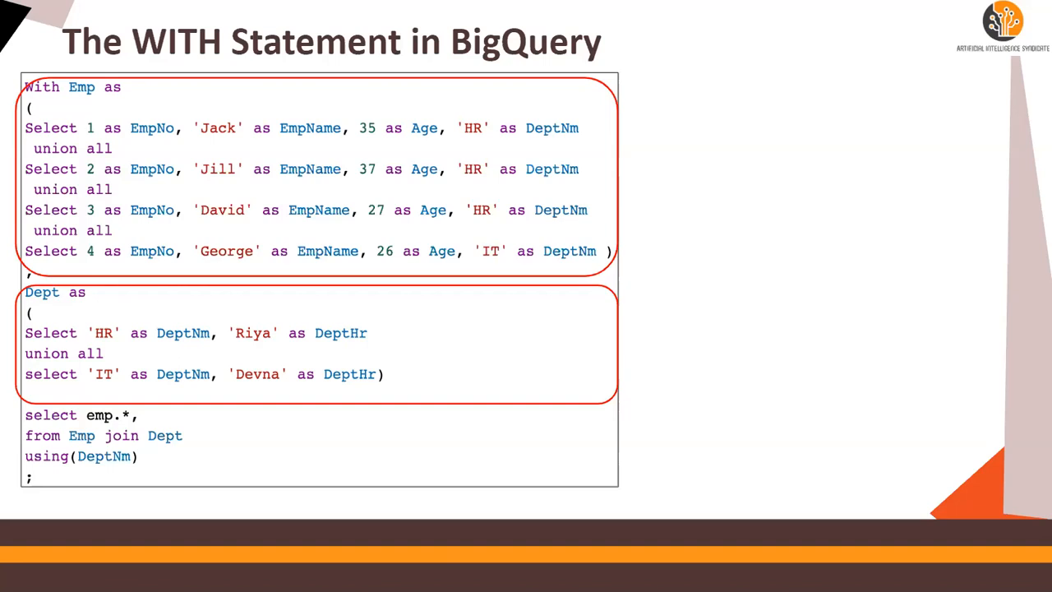
mouse_move(169, 525)
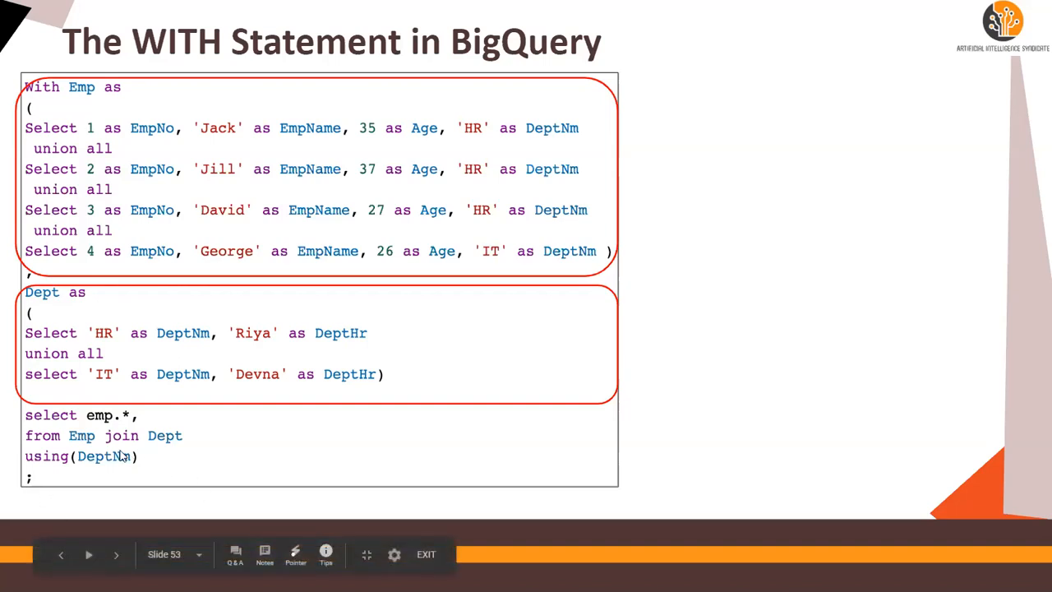
mouse_move(88, 138)
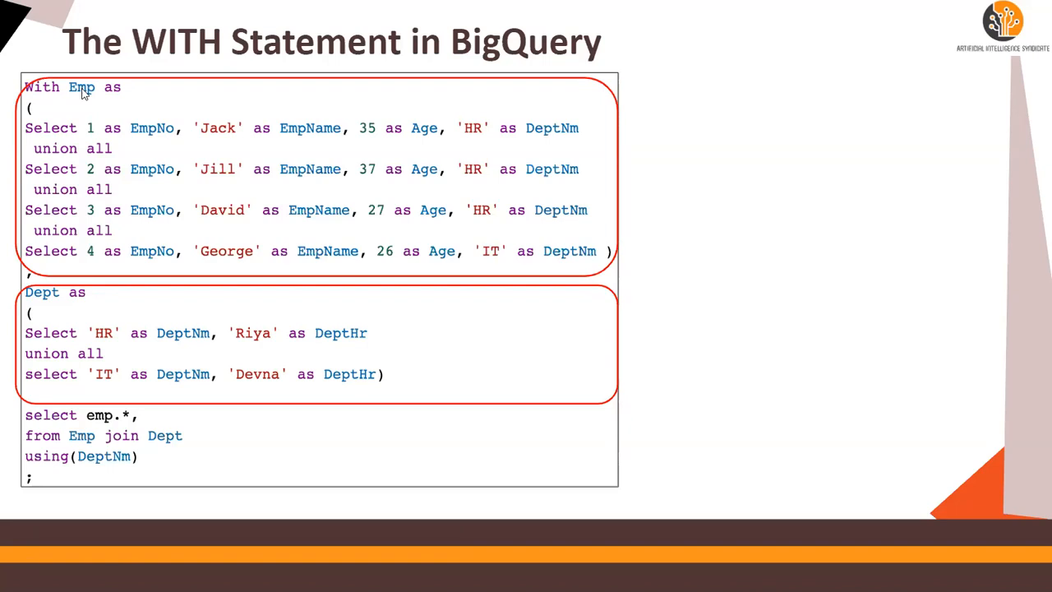
mouse_move(82, 93)
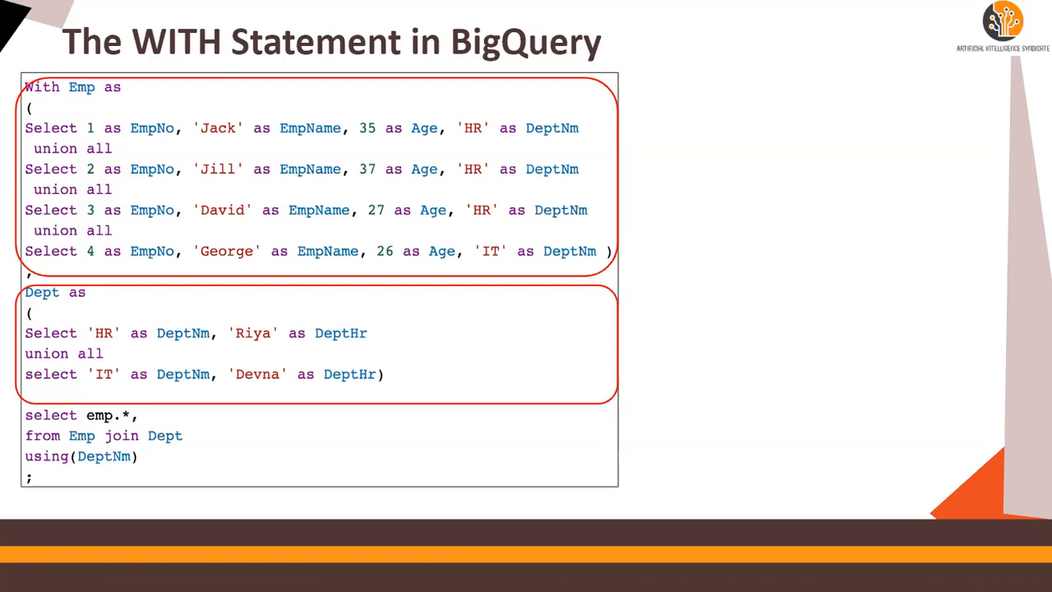
mouse_move(66, 300)
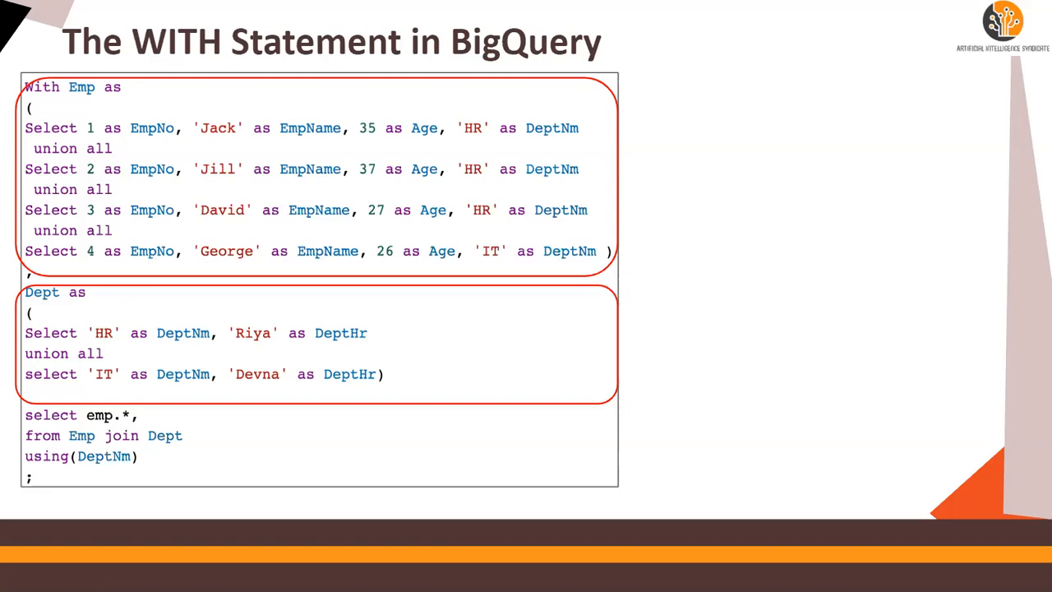
mouse_move(242, 446)
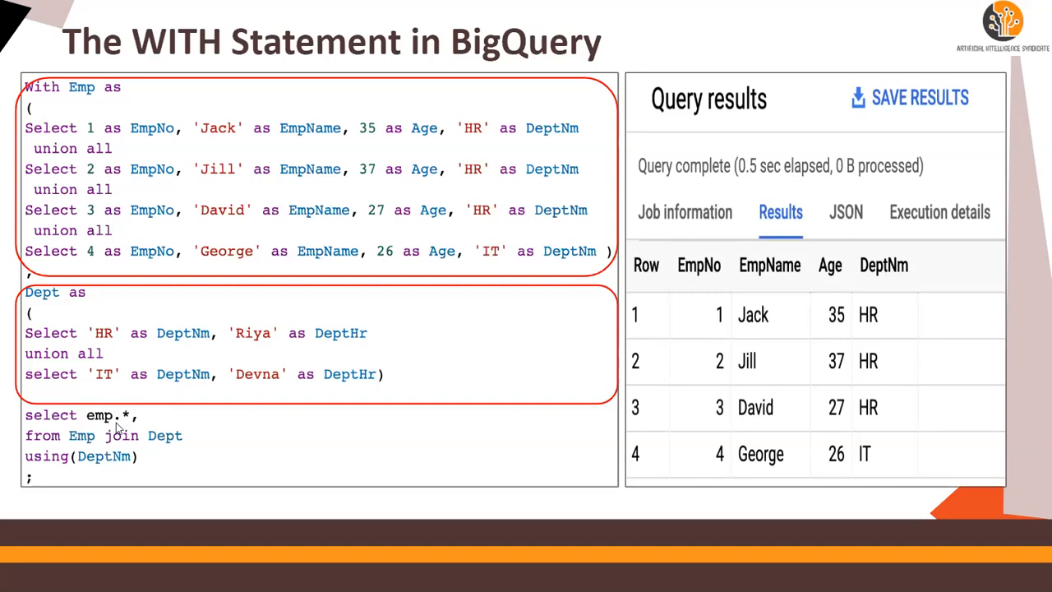
mouse_move(195, 134)
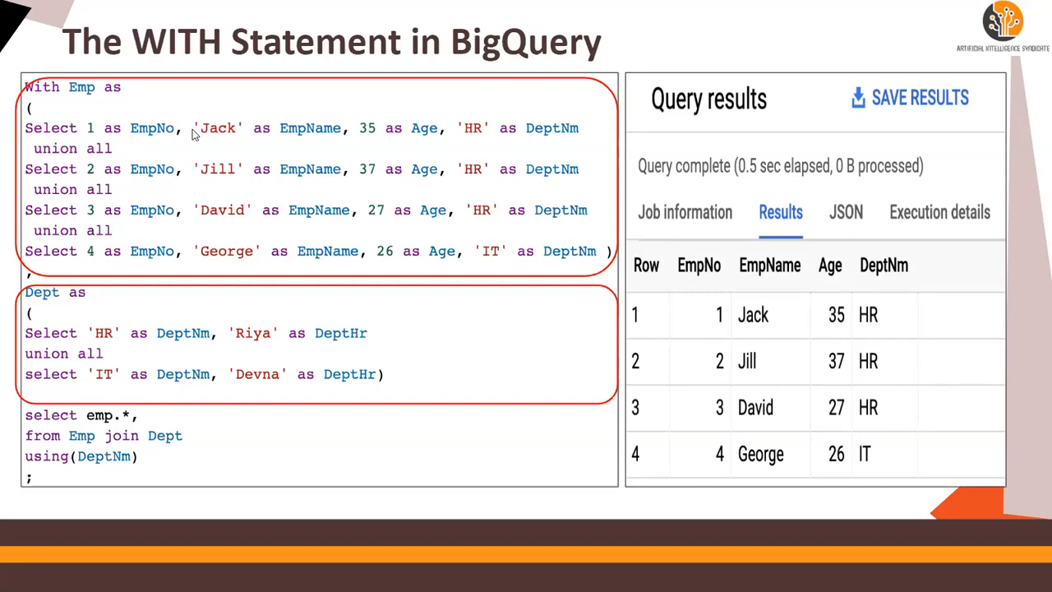
mouse_move(461, 136)
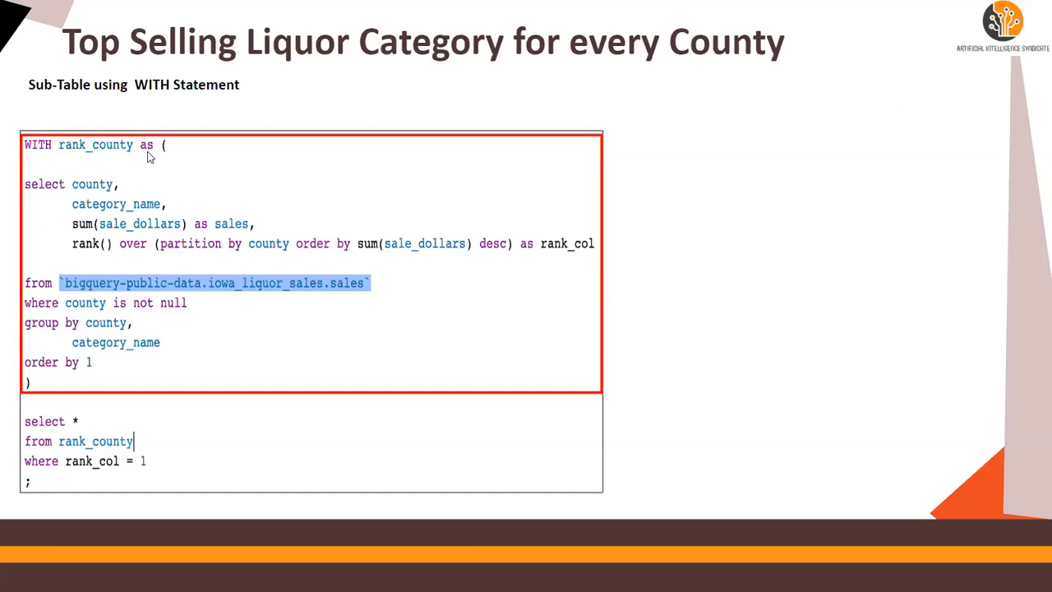
mouse_move(105, 149)
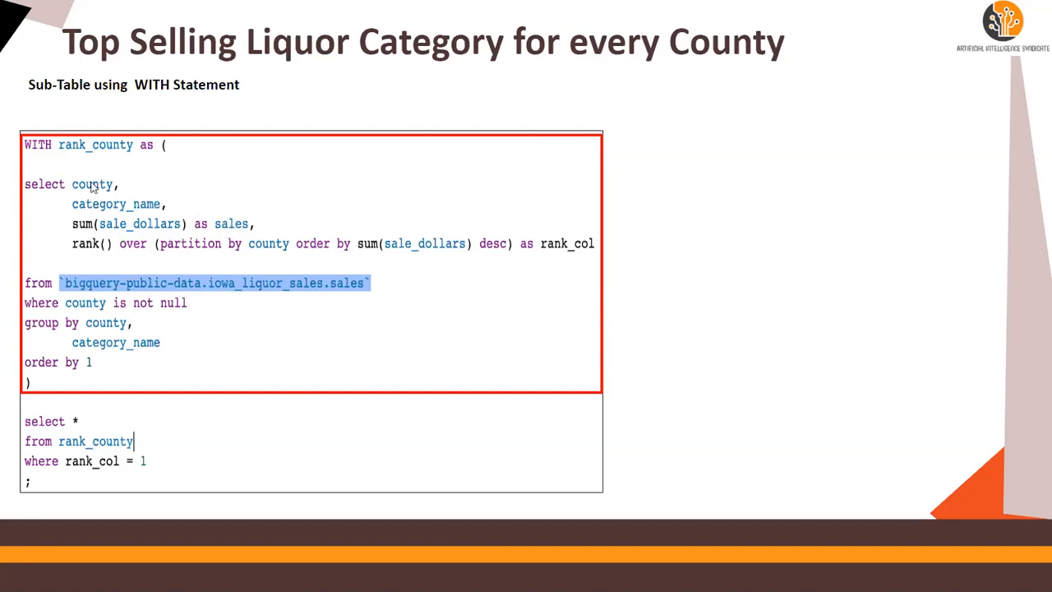
mouse_move(59, 364)
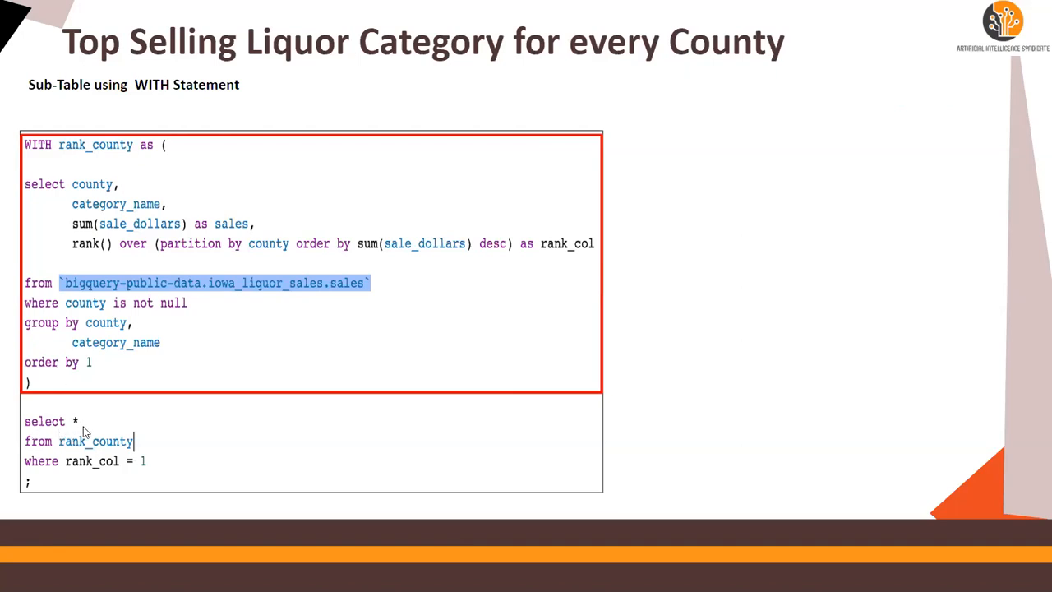
mouse_move(97, 447)
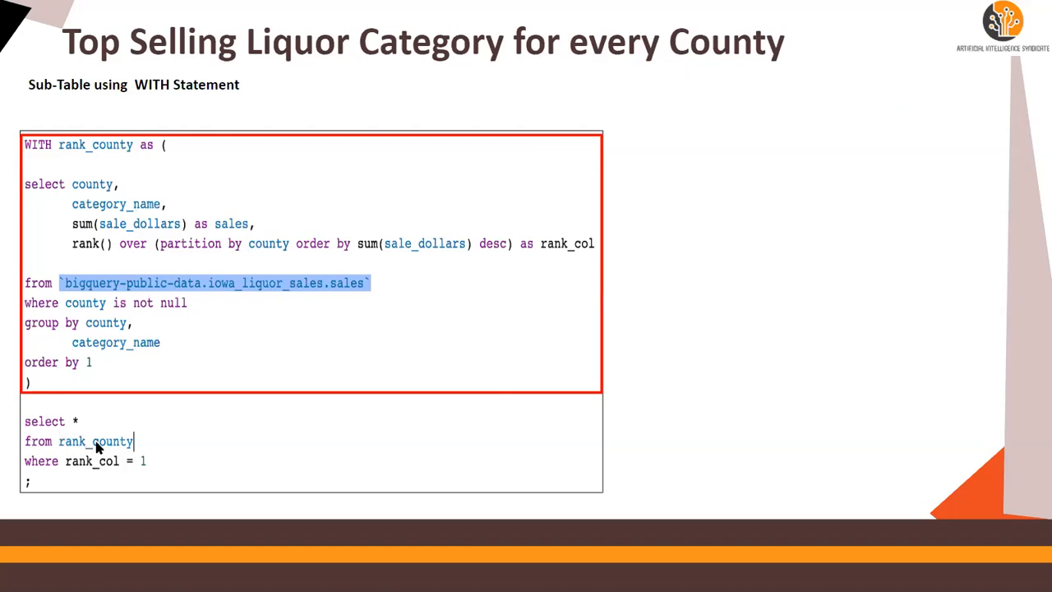
mouse_move(76, 470)
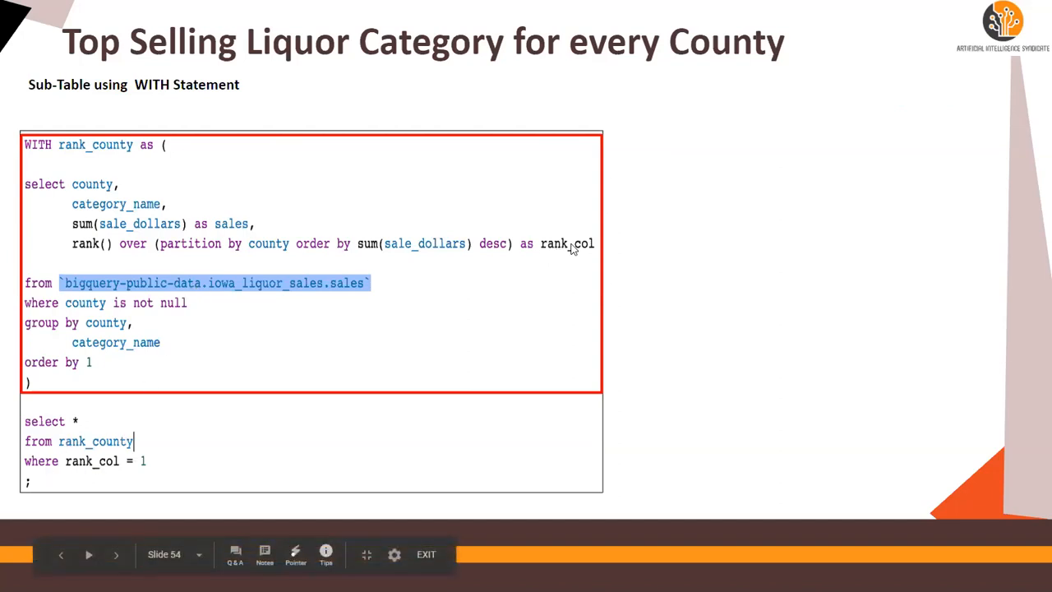
mouse_move(162, 253)
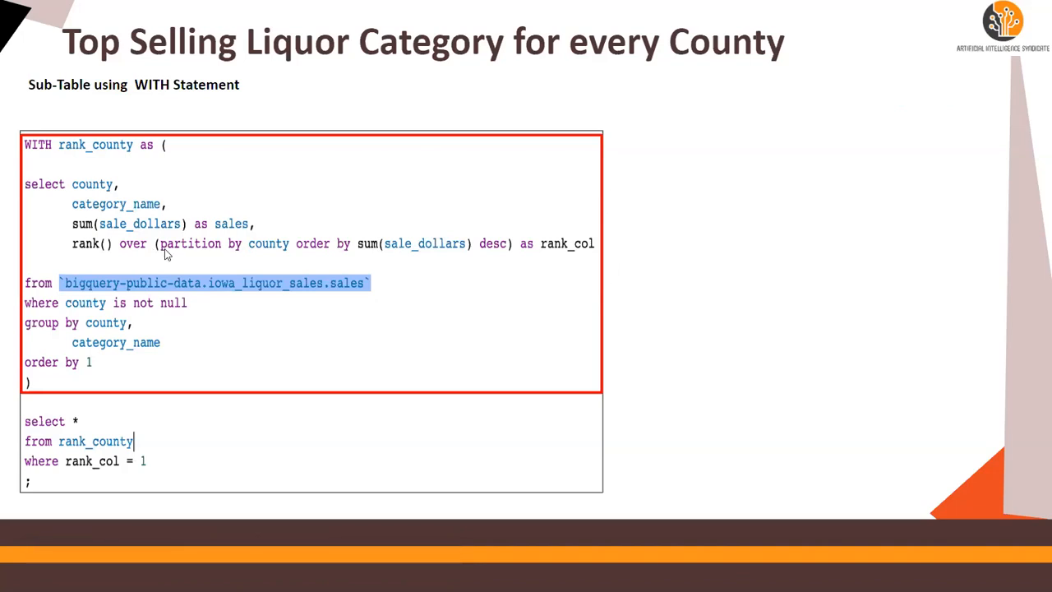
mouse_move(443, 253)
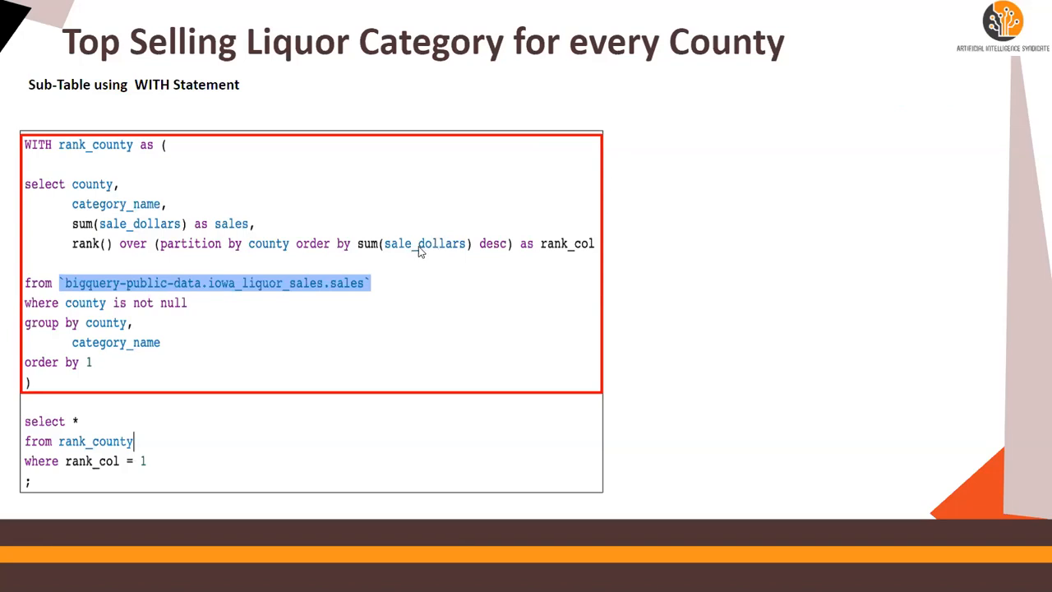
mouse_move(505, 251)
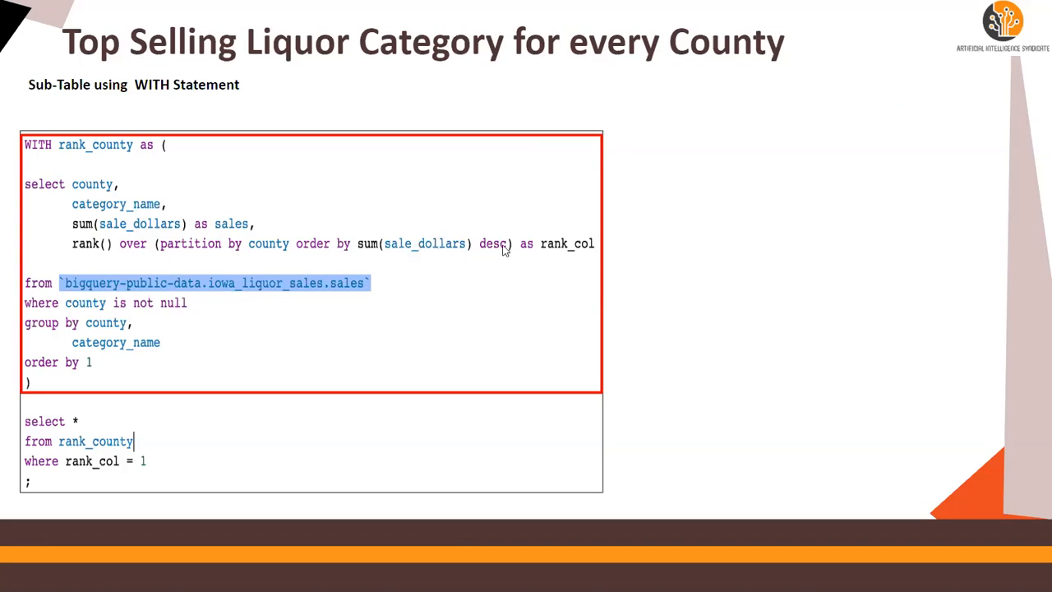
mouse_move(275, 254)
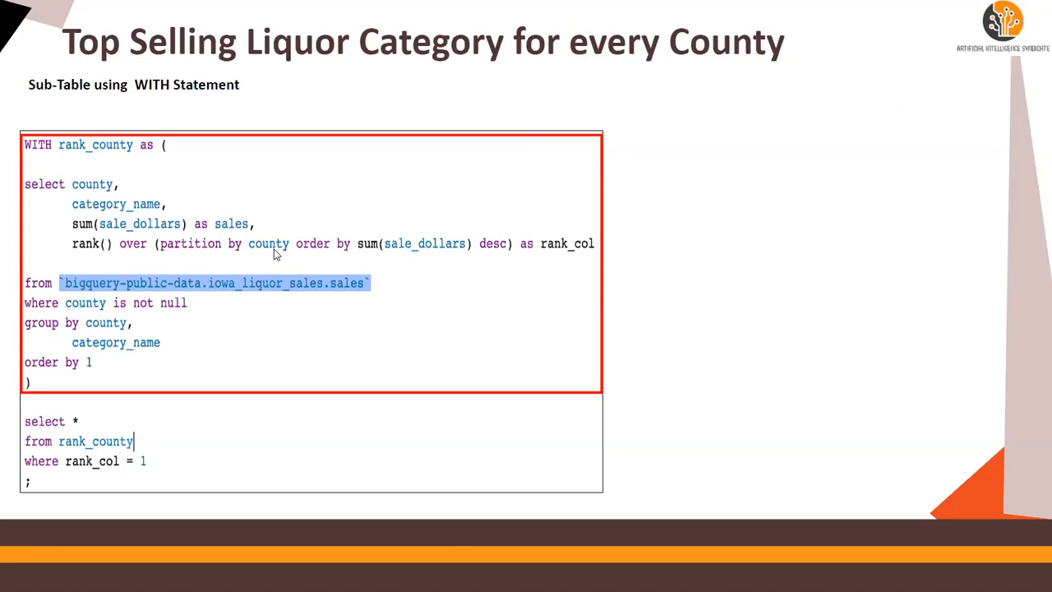
mouse_move(107, 244)
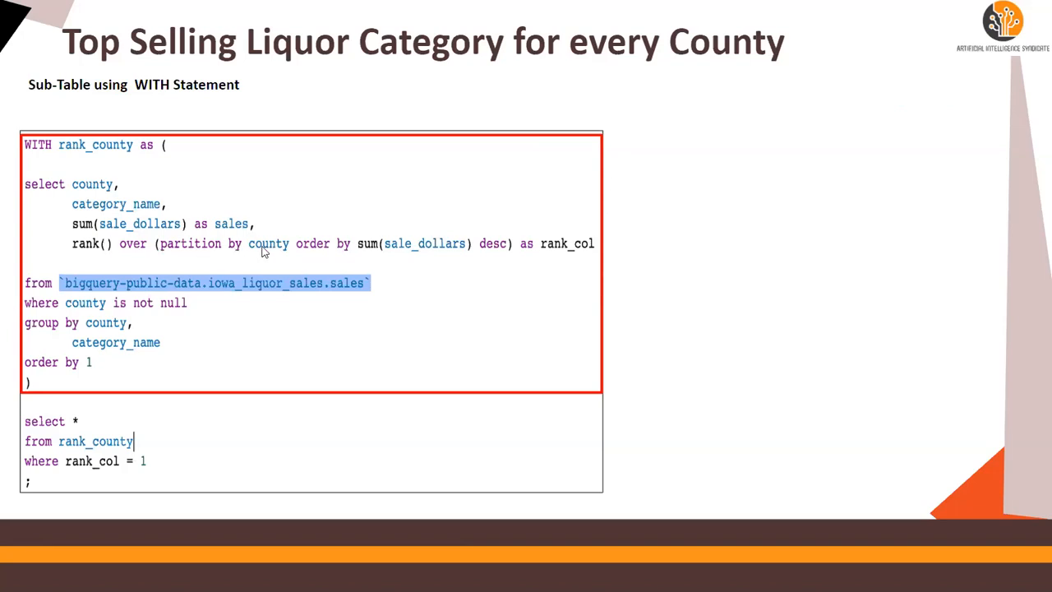
mouse_move(369, 251)
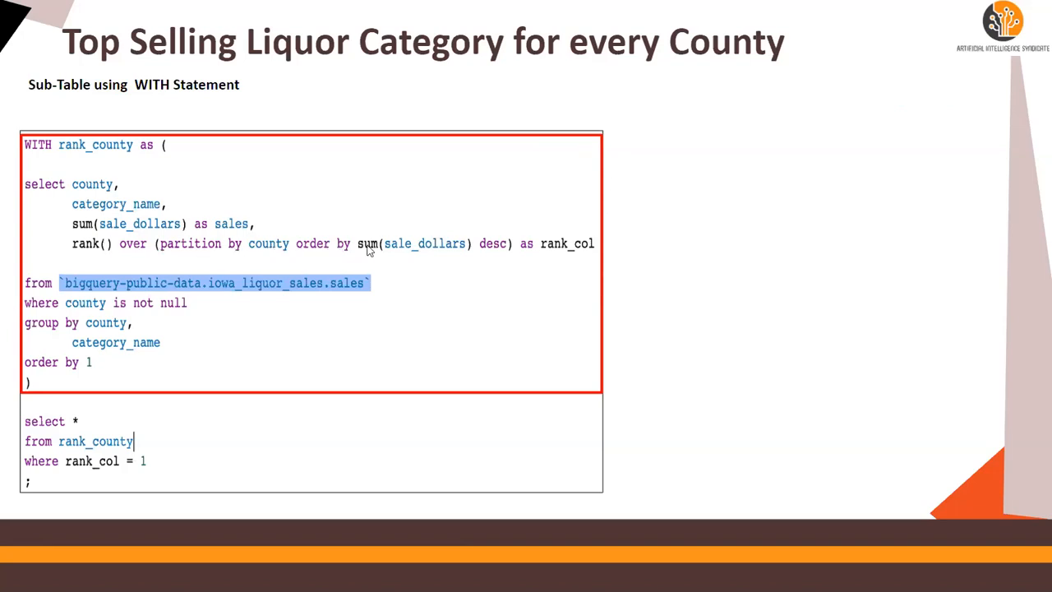
mouse_move(551, 253)
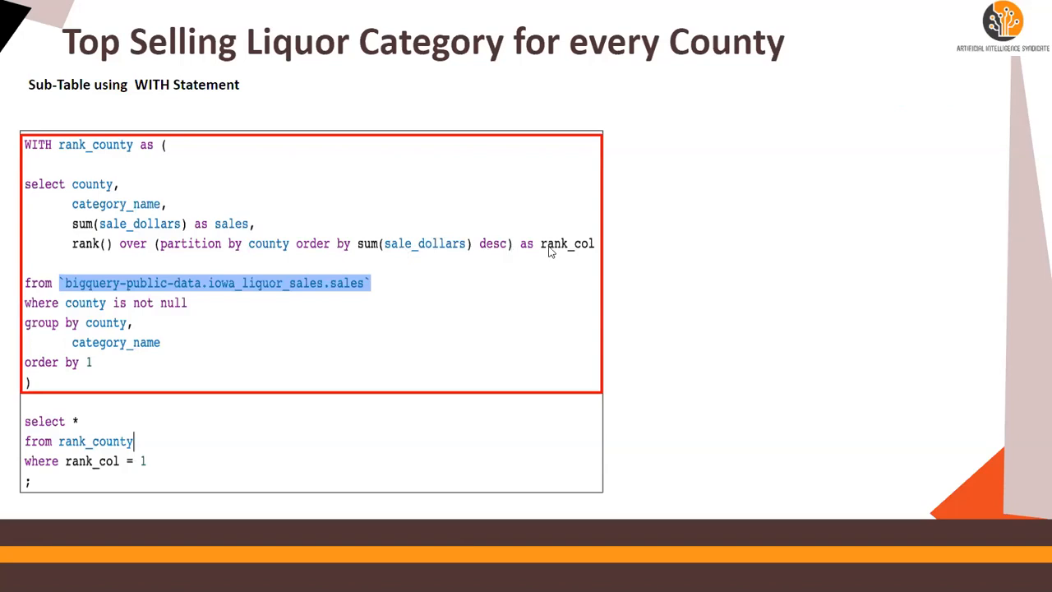
mouse_move(172, 450)
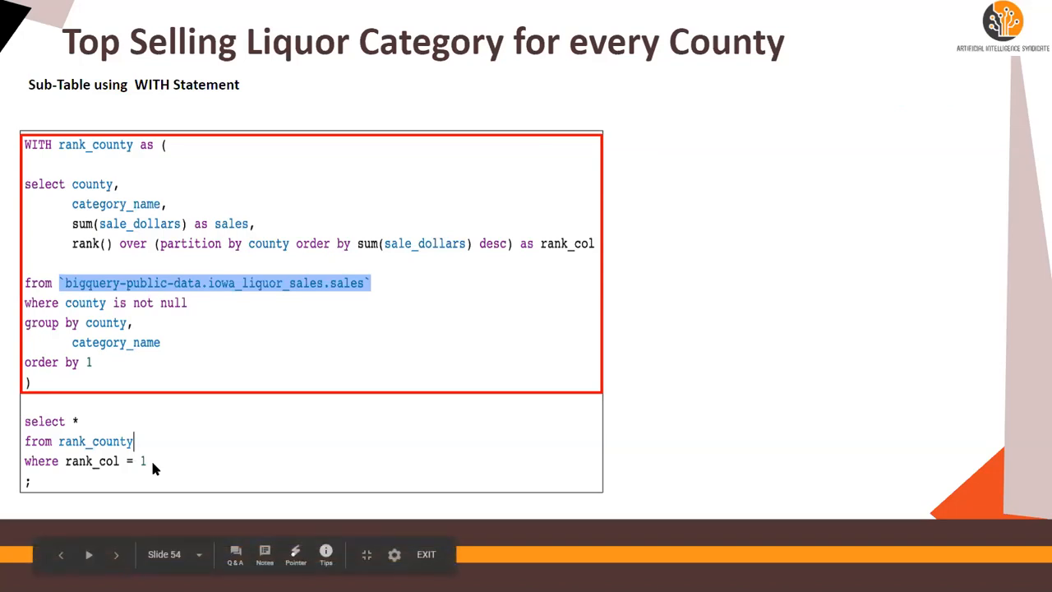
mouse_move(135, 272)
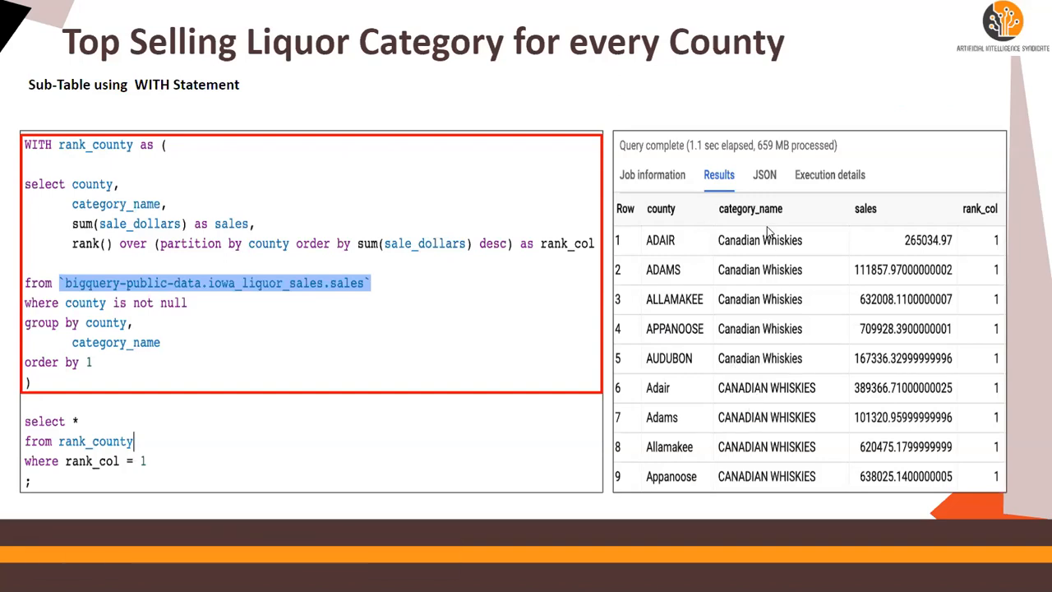
mouse_move(349, 298)
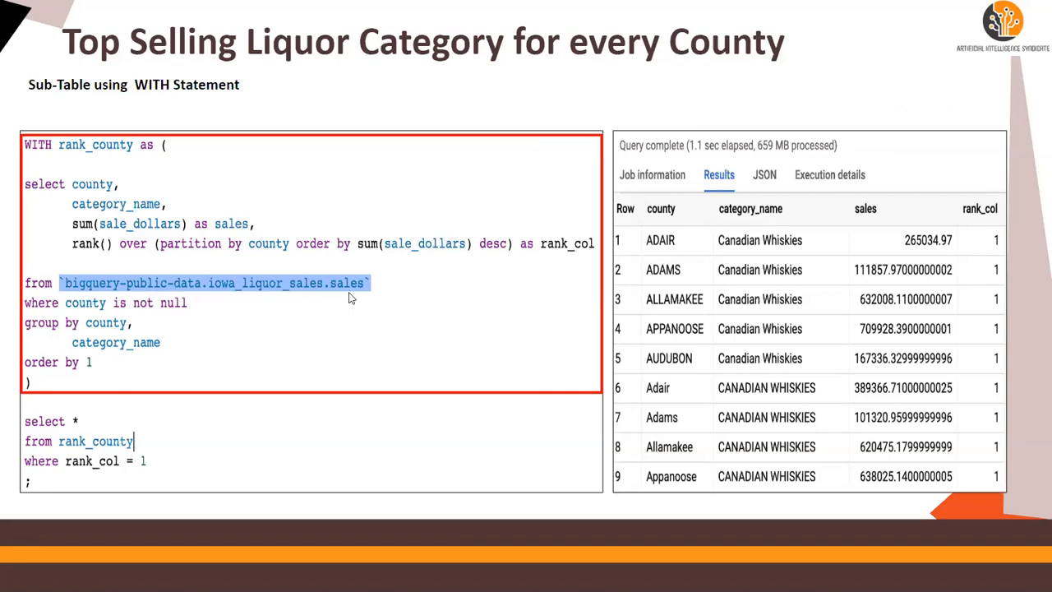
- Advance the presentation to the 'Daily Top 2-Counties based on Bottles_Sold' slide
key(Right)
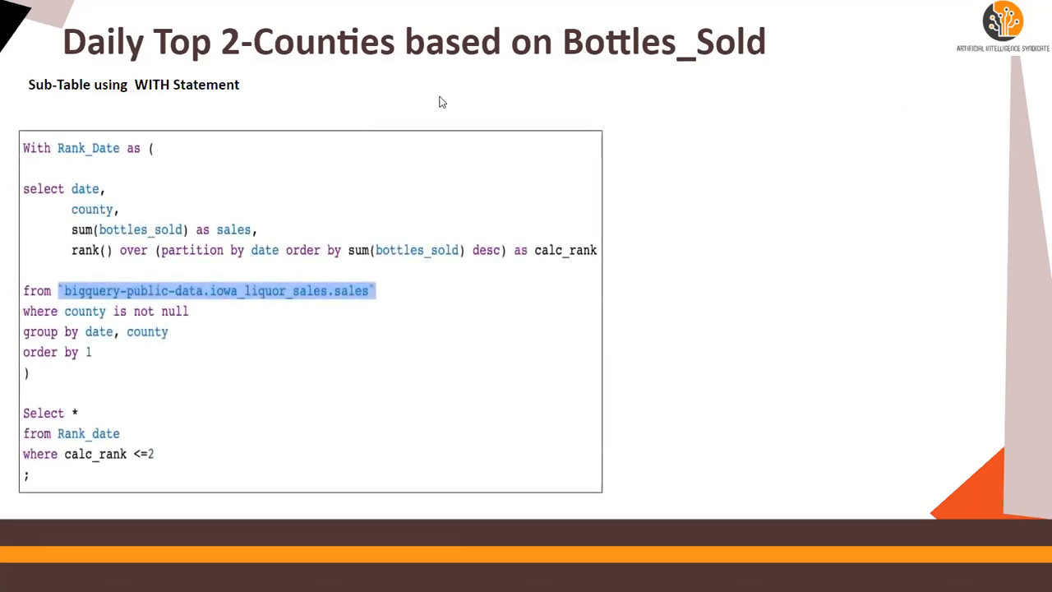
mouse_move(735, 66)
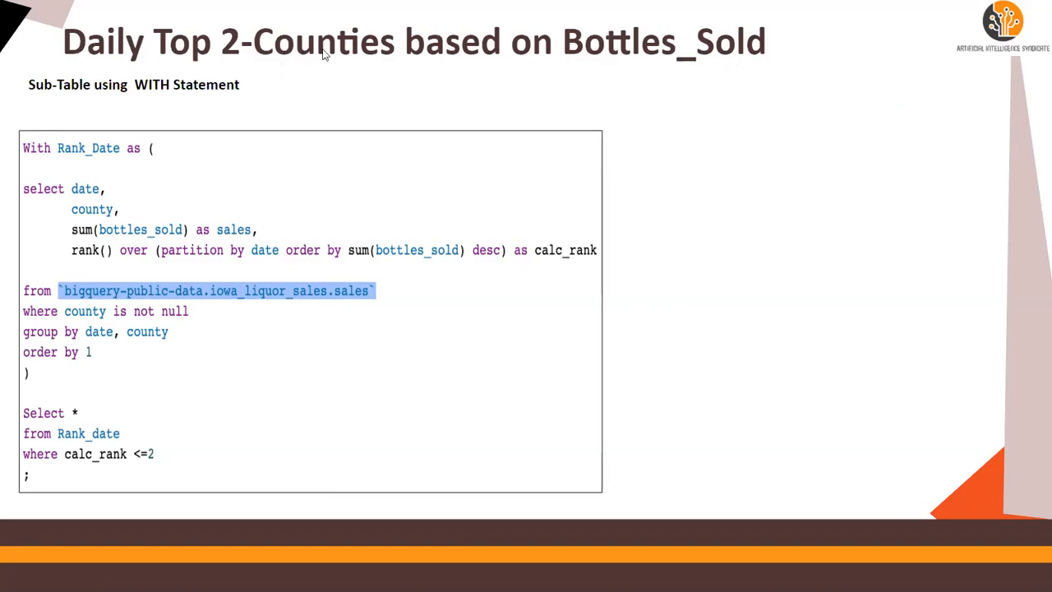
mouse_move(437, 269)
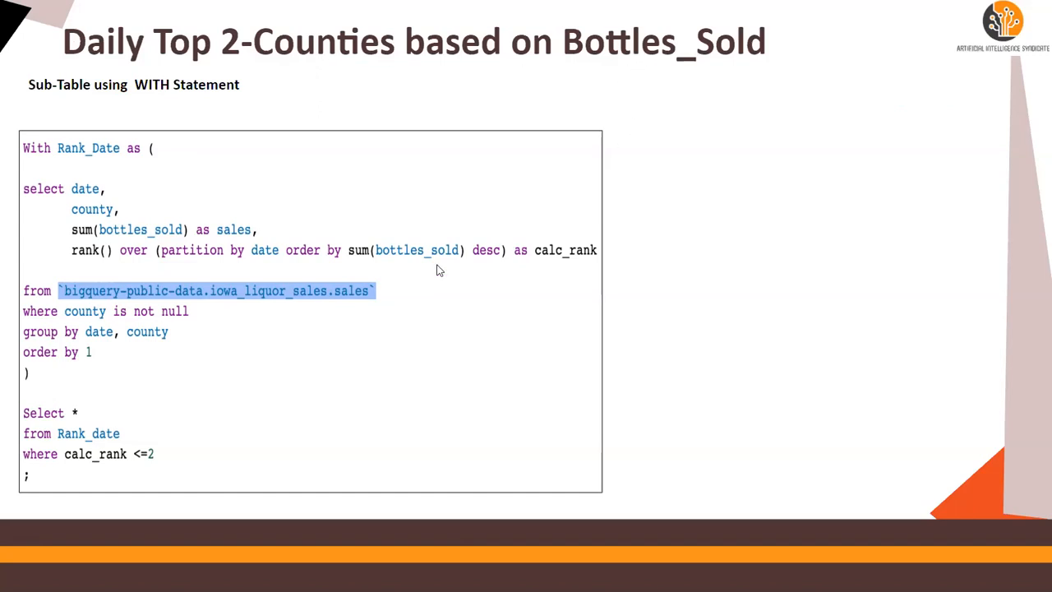
mouse_move(352, 240)
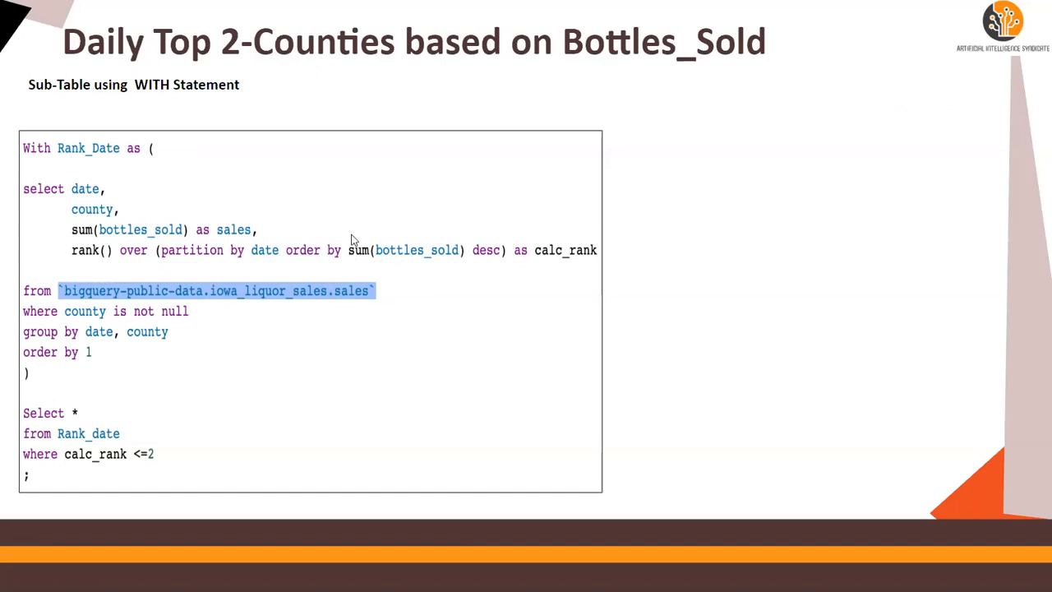
mouse_move(262, 256)
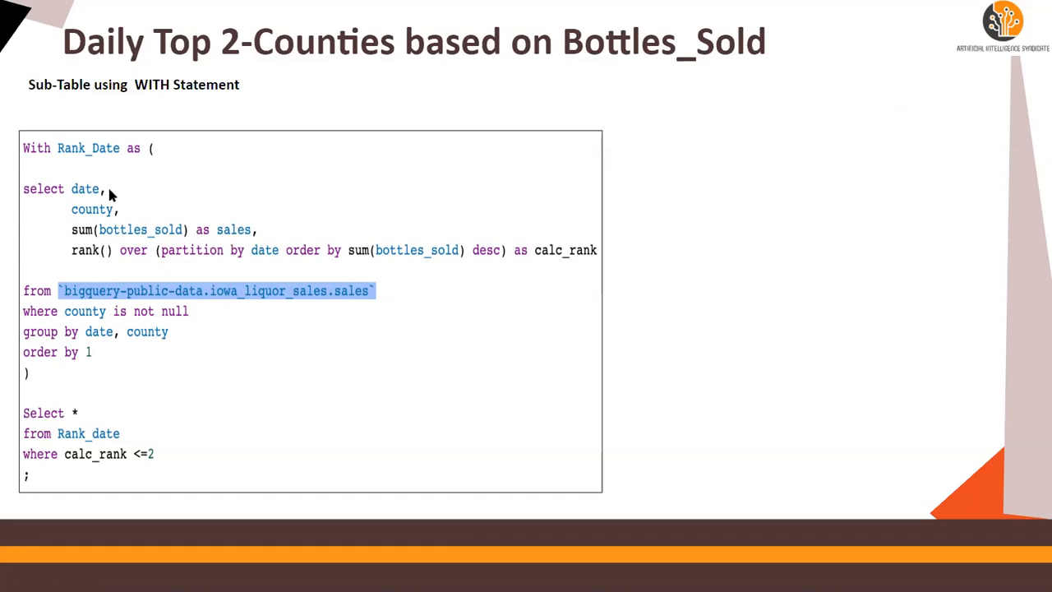
mouse_move(55, 148)
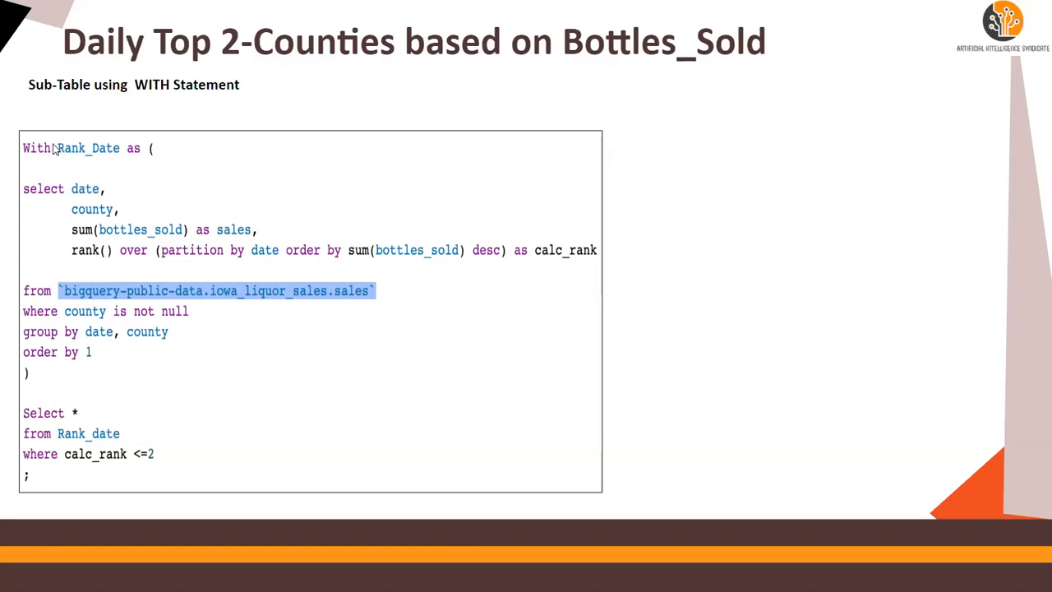
mouse_move(143, 159)
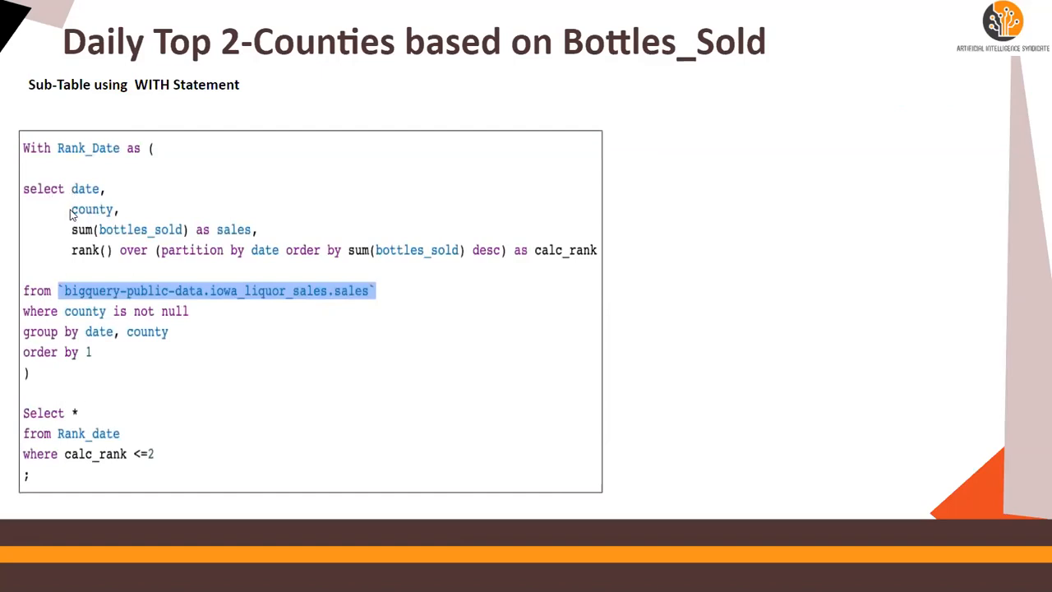
mouse_move(174, 241)
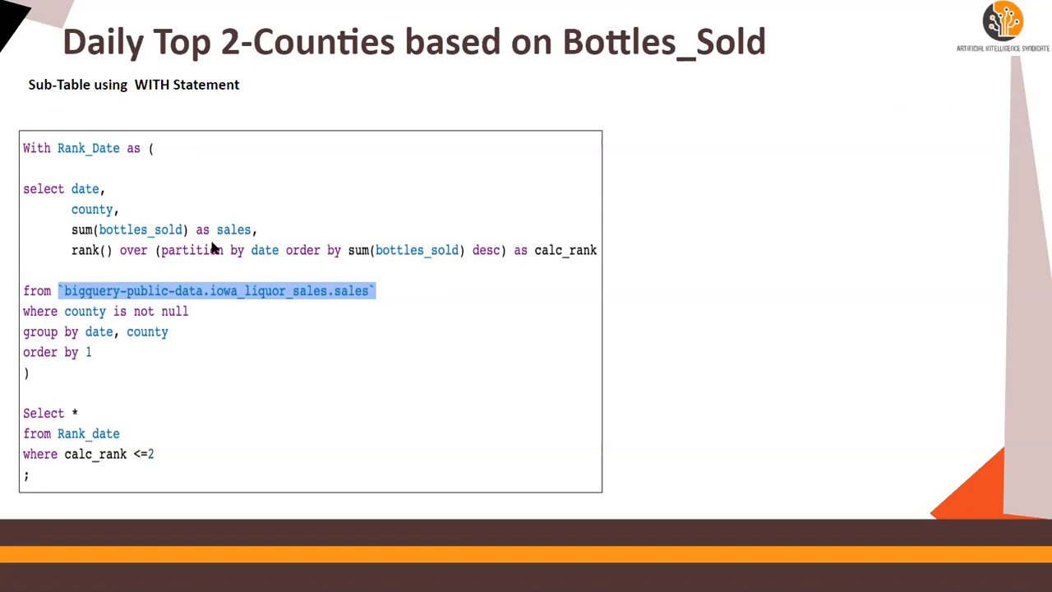
mouse_move(146, 253)
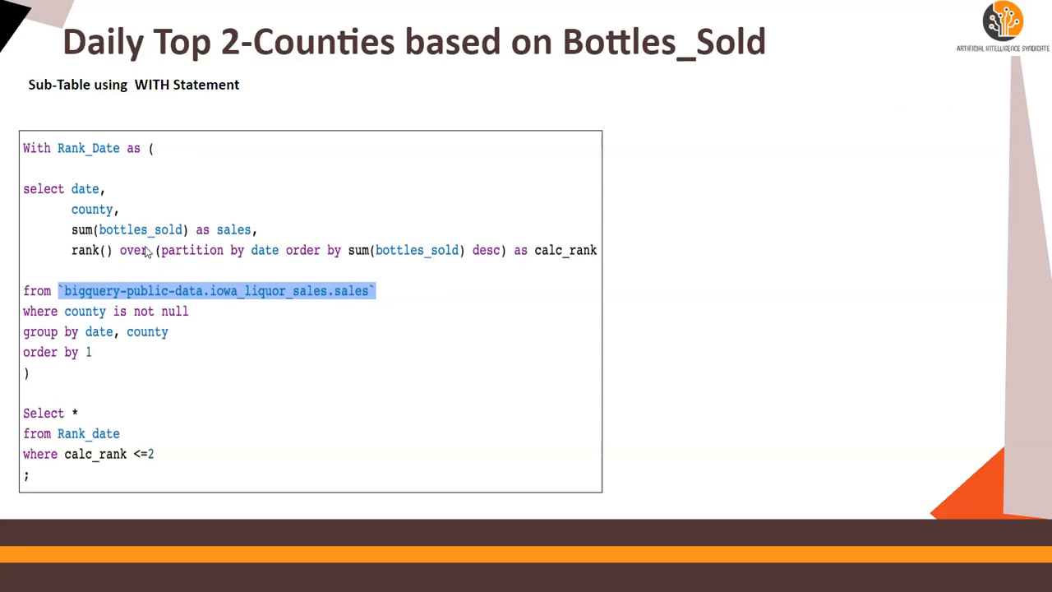
mouse_move(266, 258)
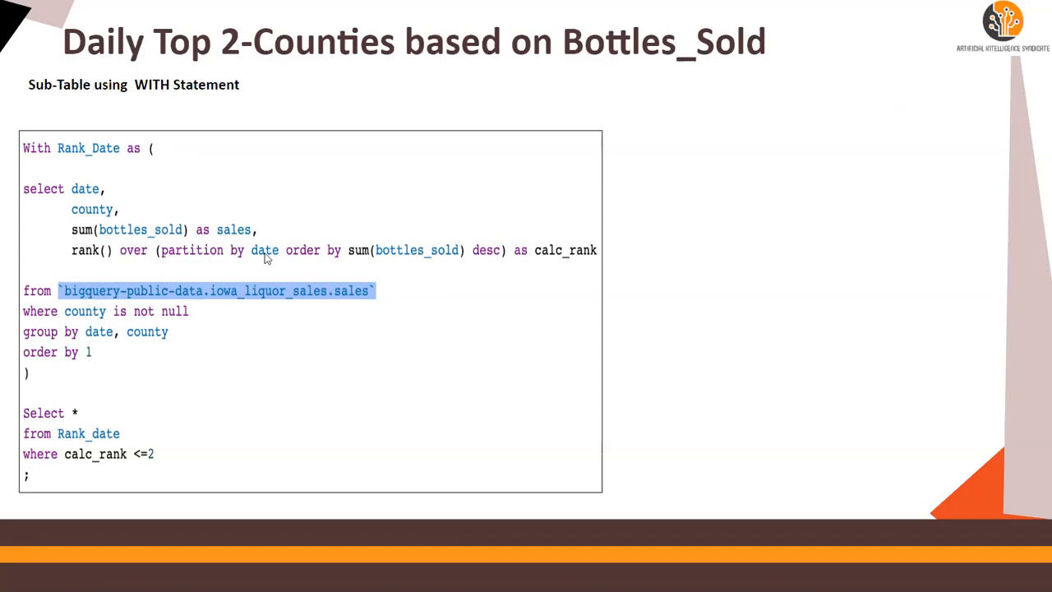
mouse_move(417, 262)
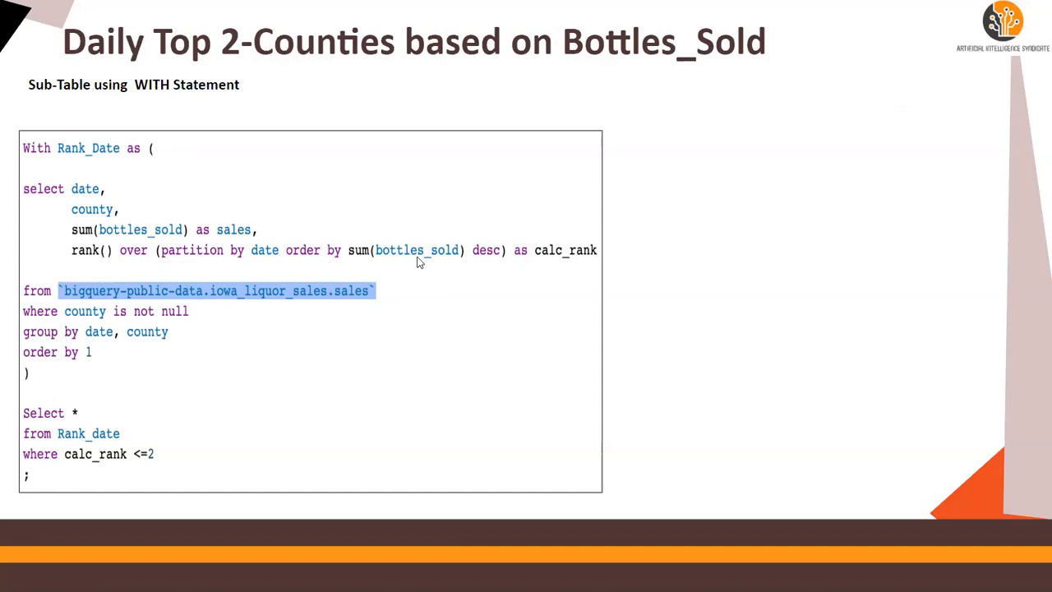
mouse_move(493, 261)
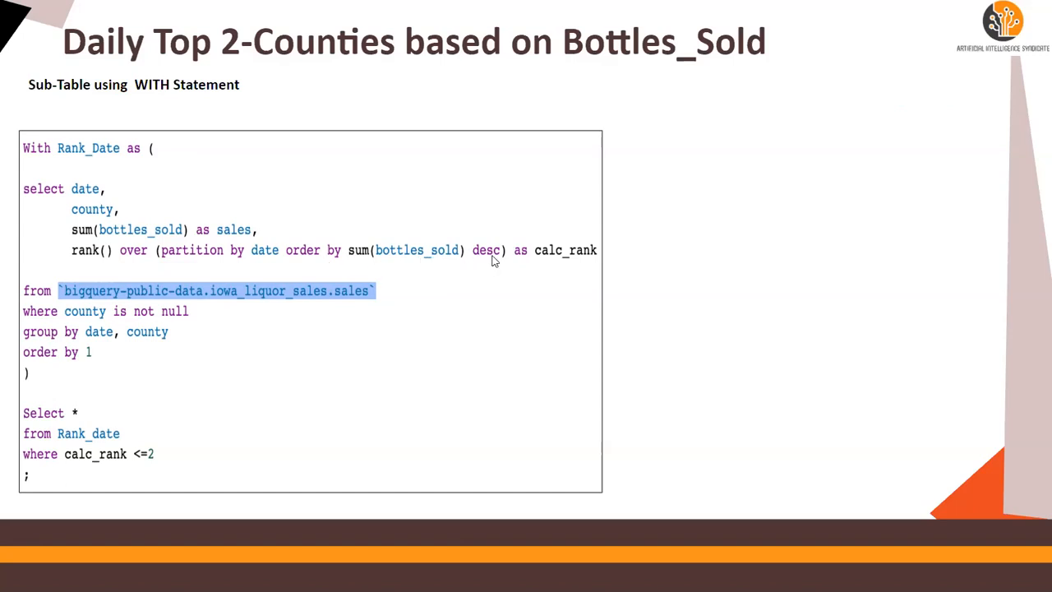
mouse_move(553, 262)
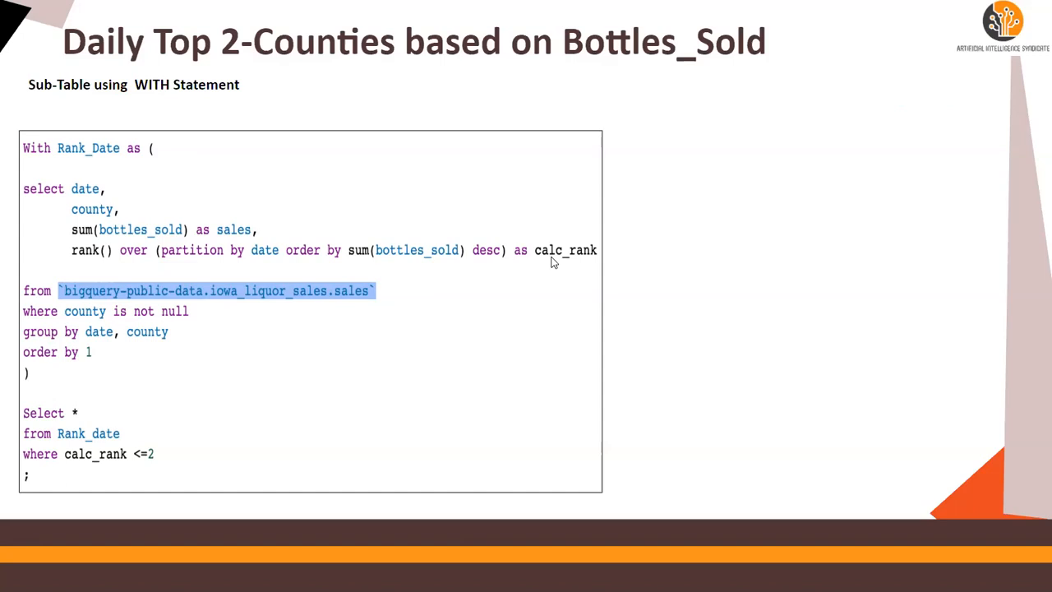
mouse_move(68, 418)
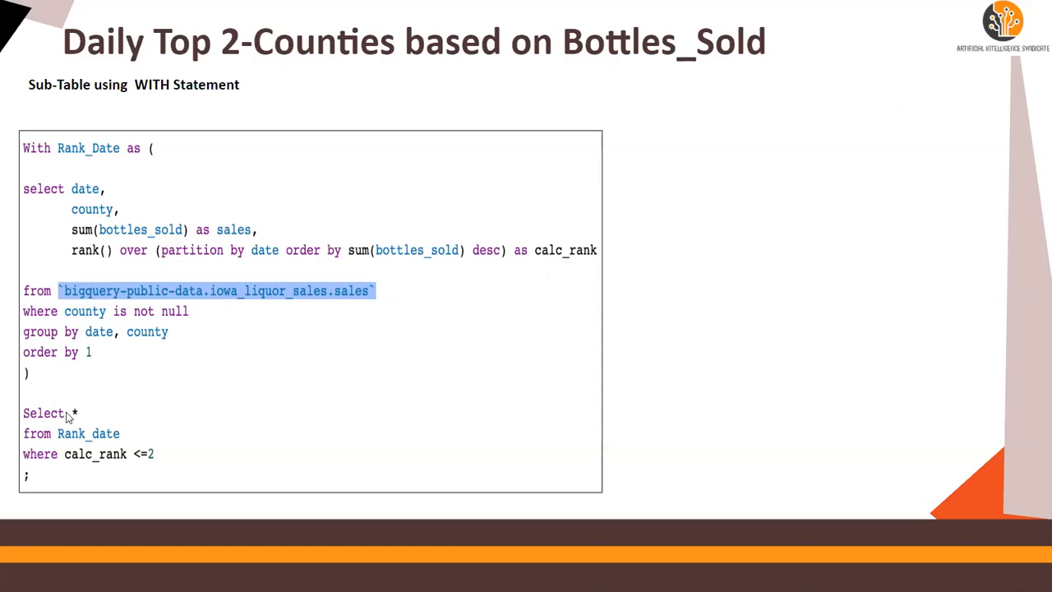
mouse_move(67, 444)
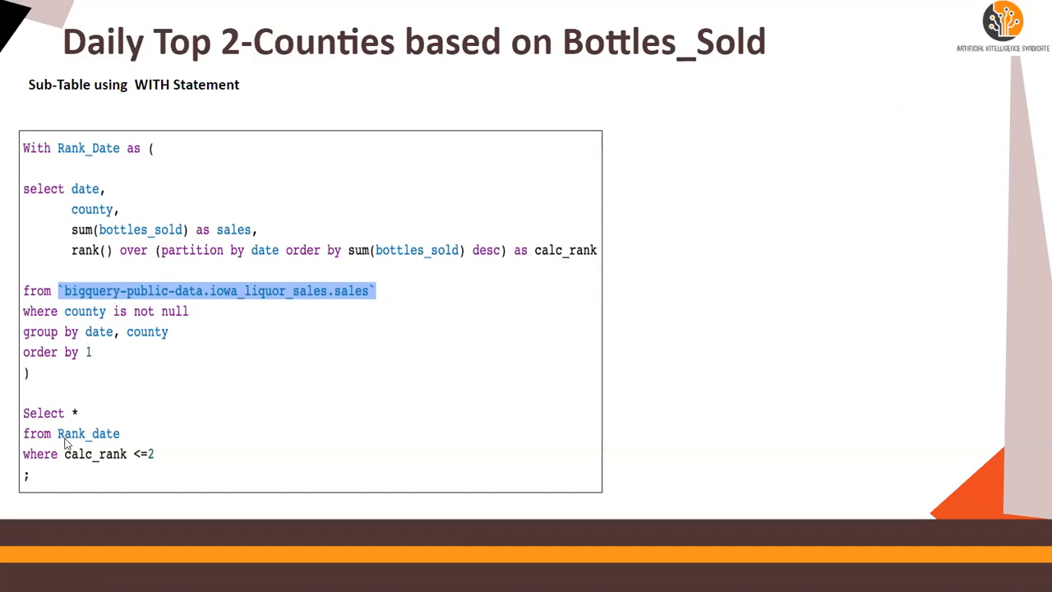
mouse_move(94, 463)
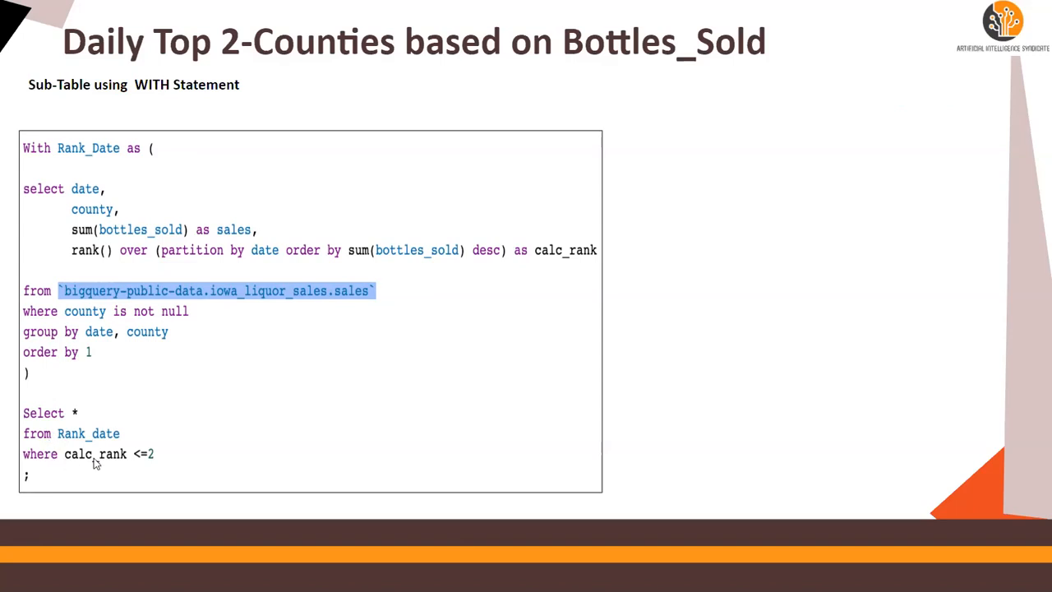
mouse_move(144, 459)
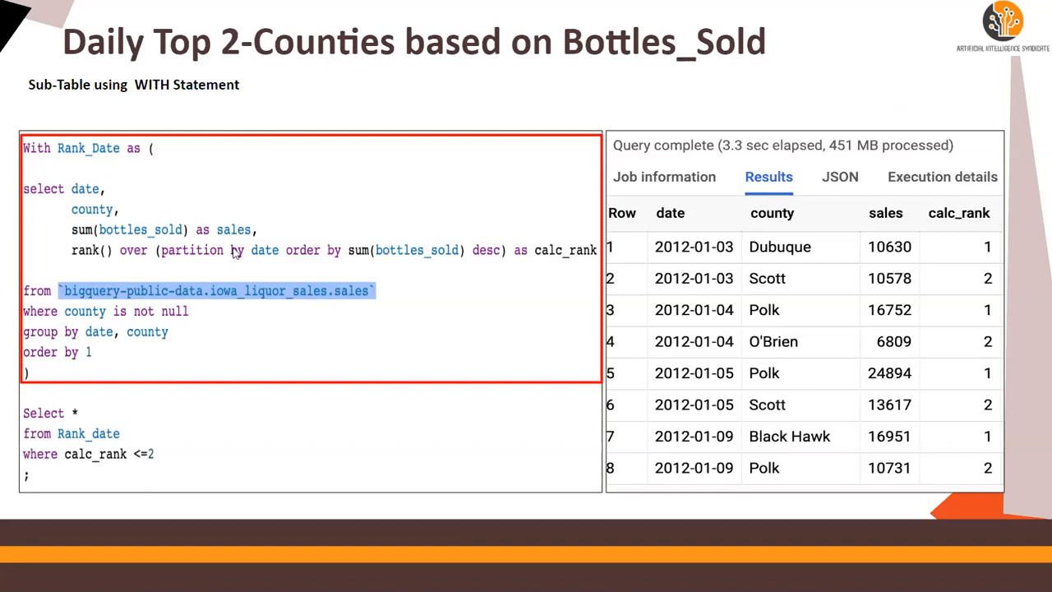
mouse_move(884, 370)
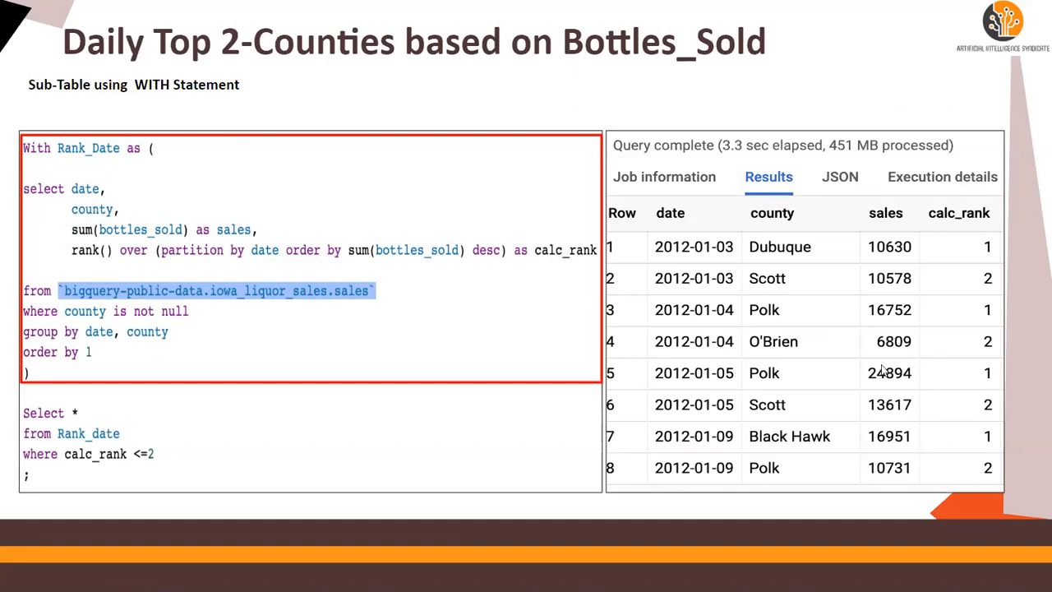
mouse_move(968, 251)
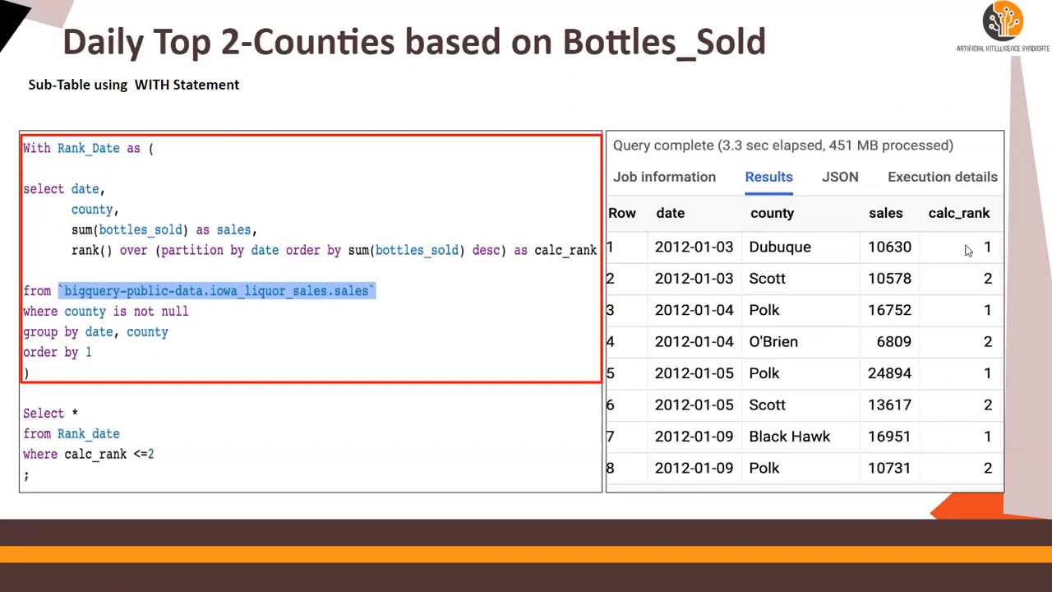
mouse_move(814, 300)
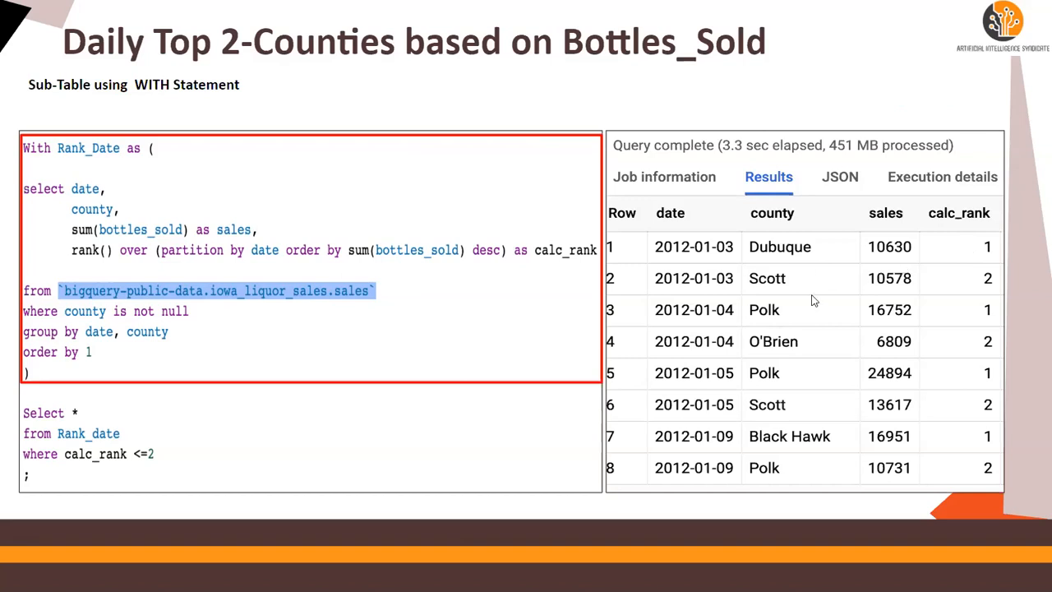
mouse_move(402, 258)
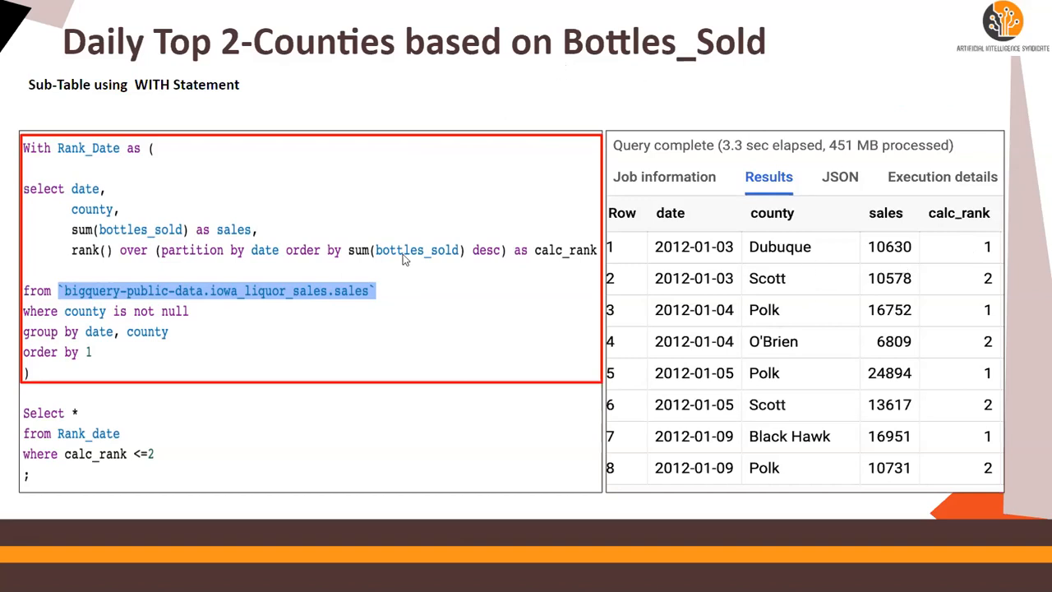
mouse_move(975, 251)
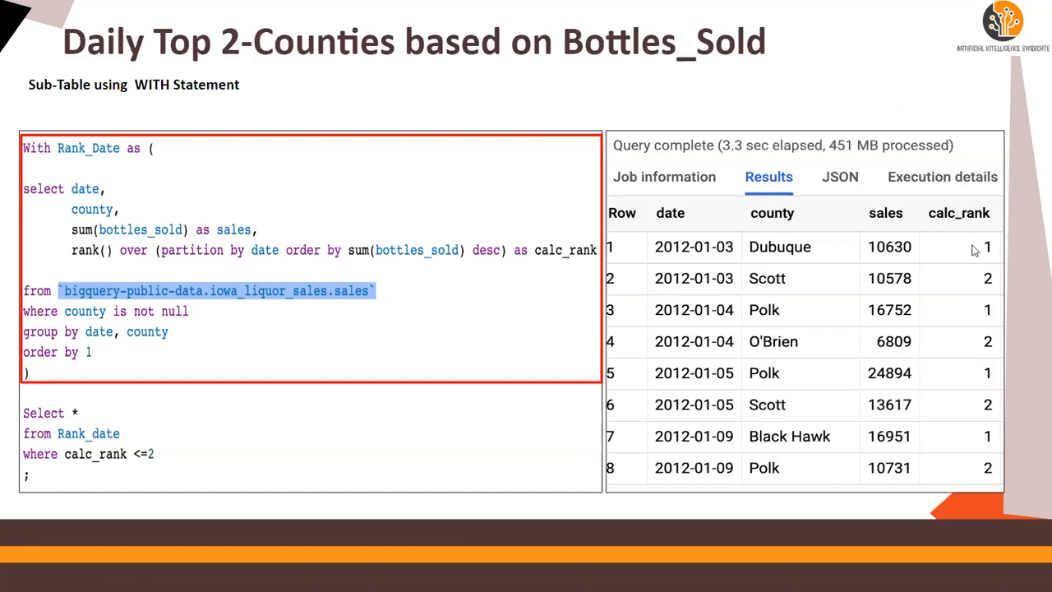
mouse_move(970, 393)
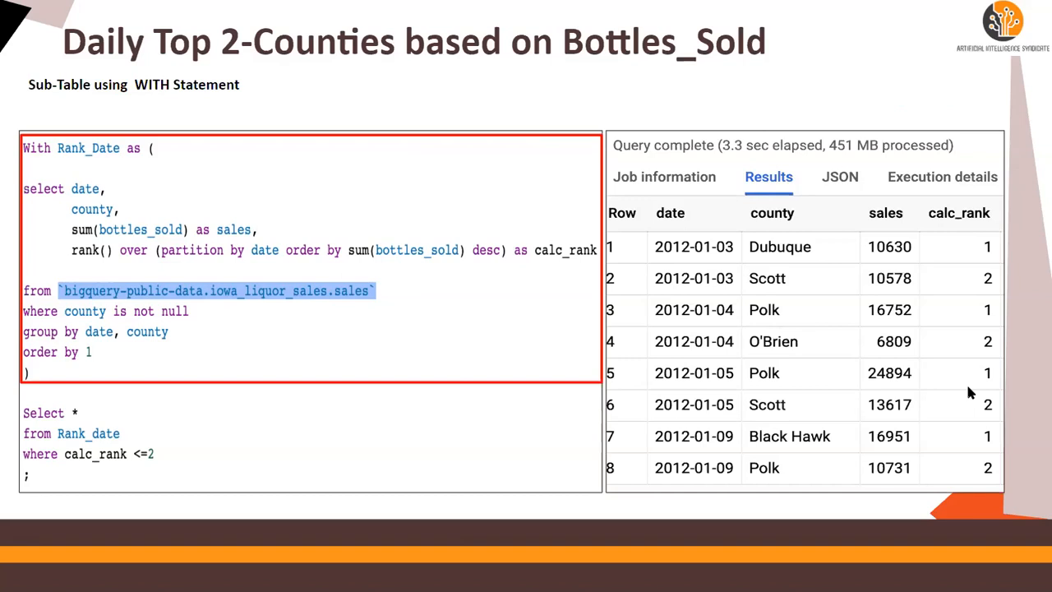
mouse_move(969, 393)
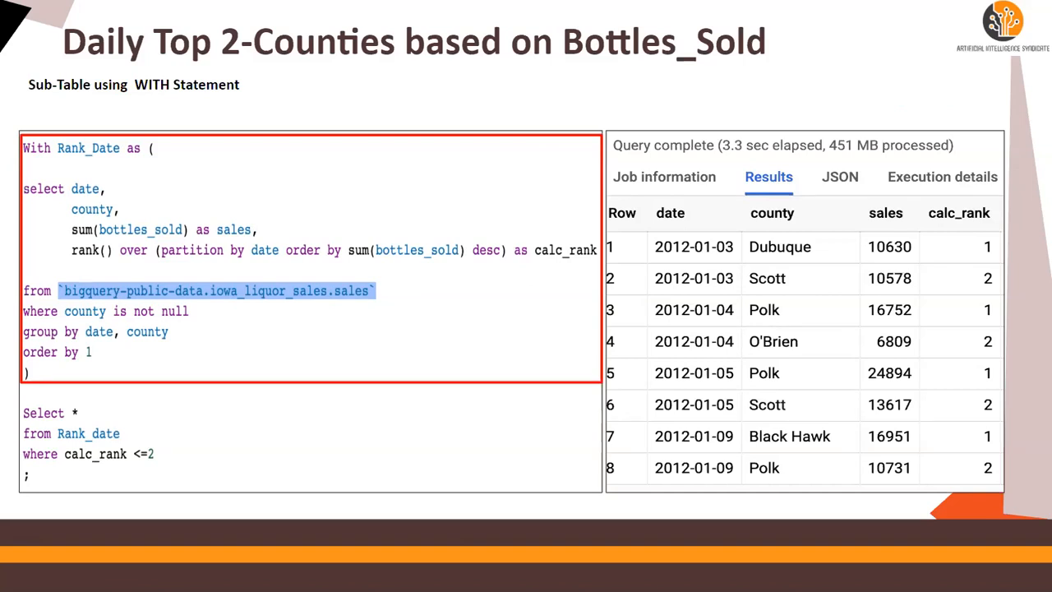
mouse_move(356, 29)
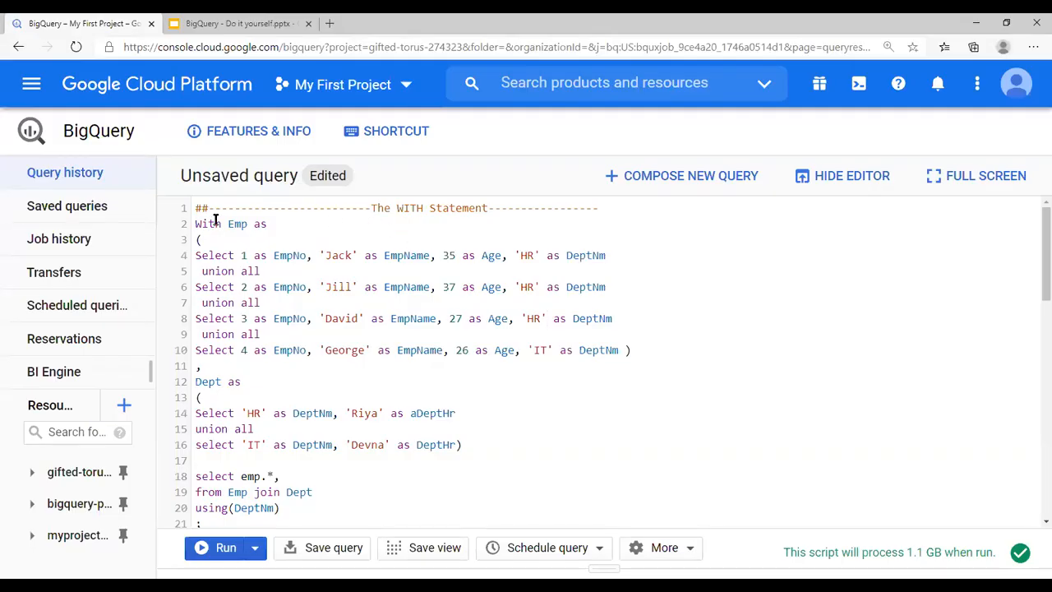
- Run only the selected Emp and Dept WITH example using Run selected
scroll(down, 3)
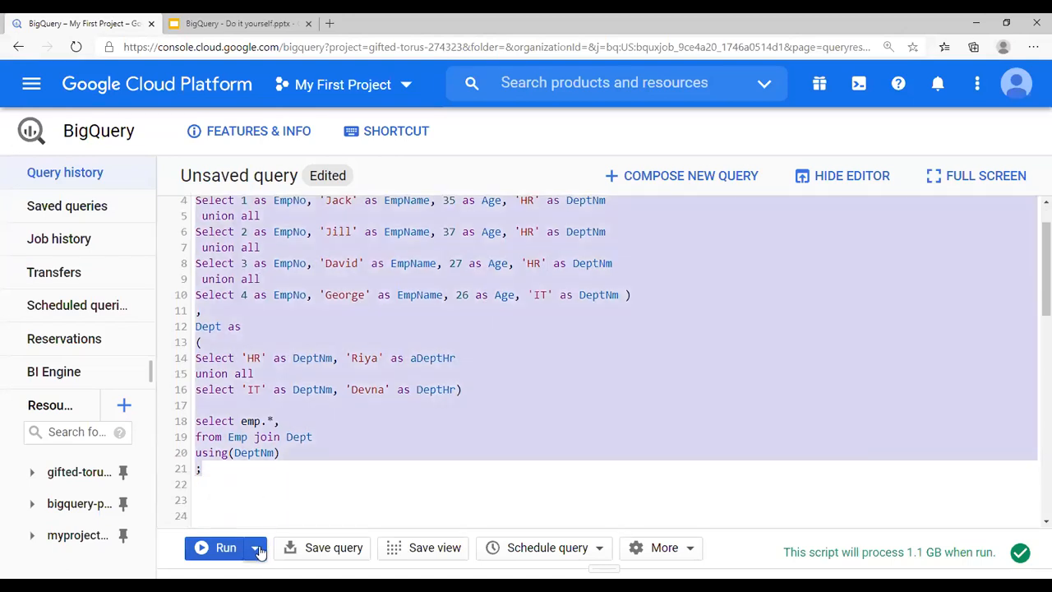
click(256, 547)
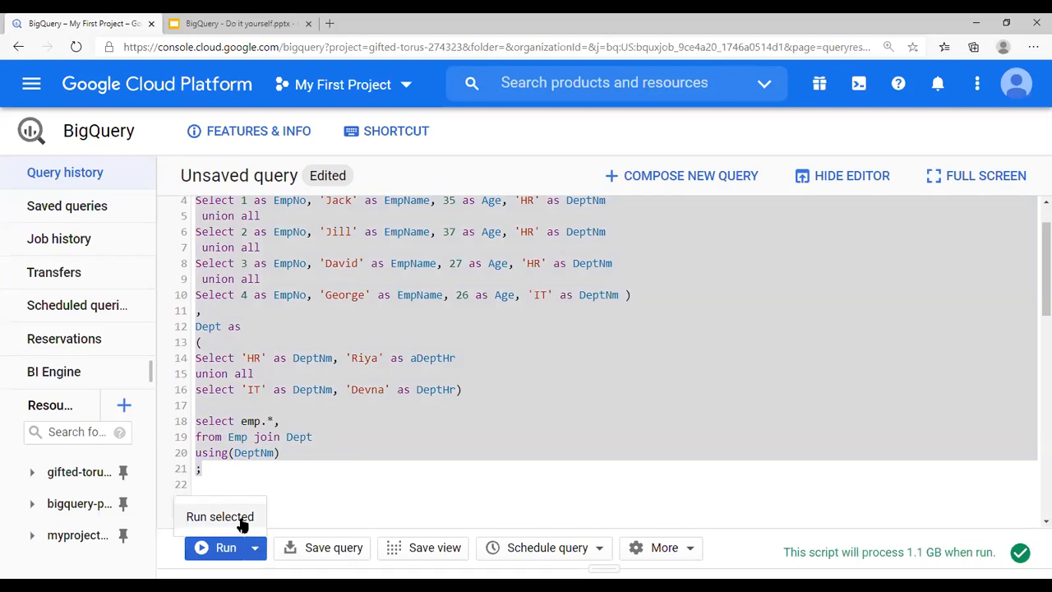
click(225, 547)
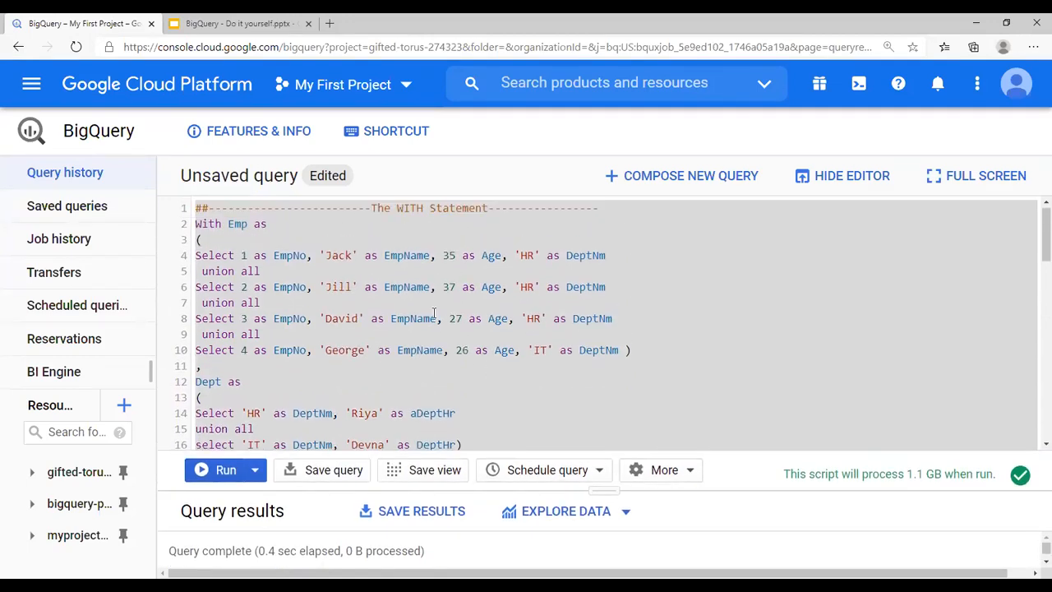
- Scroll to the COMMON TABLE EXPRESSIONS rank_county query and highlight 'desc' in its ranking clause
scroll(down, 3)
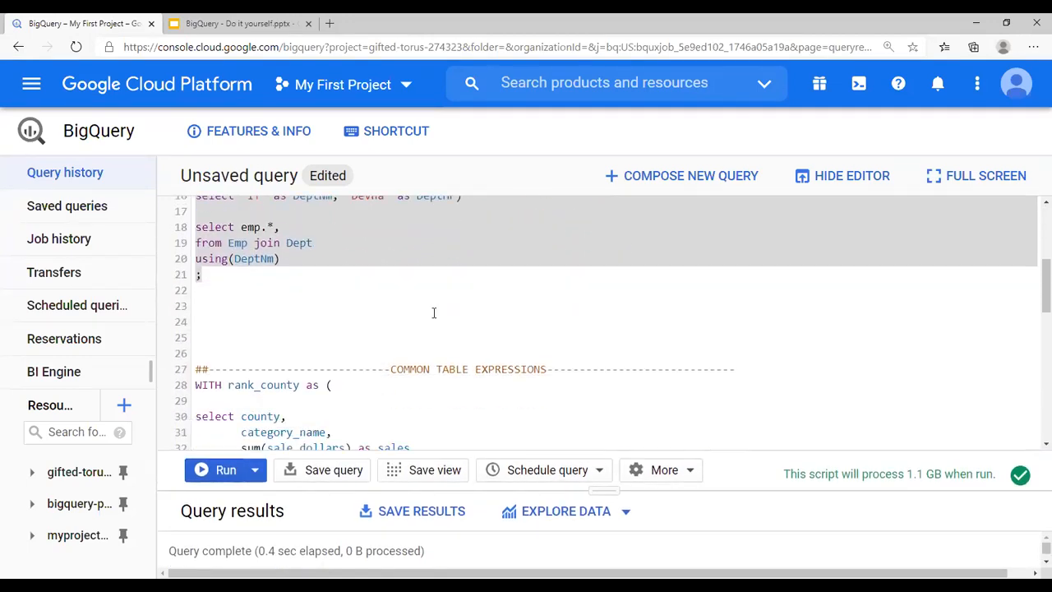
scroll(down, 3)
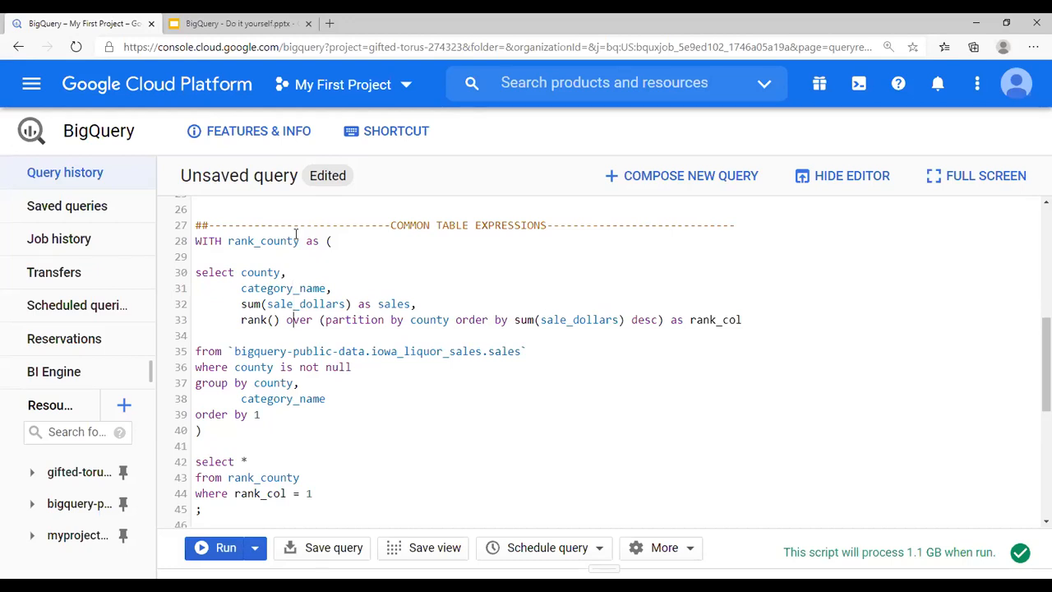
scroll(down, 3)
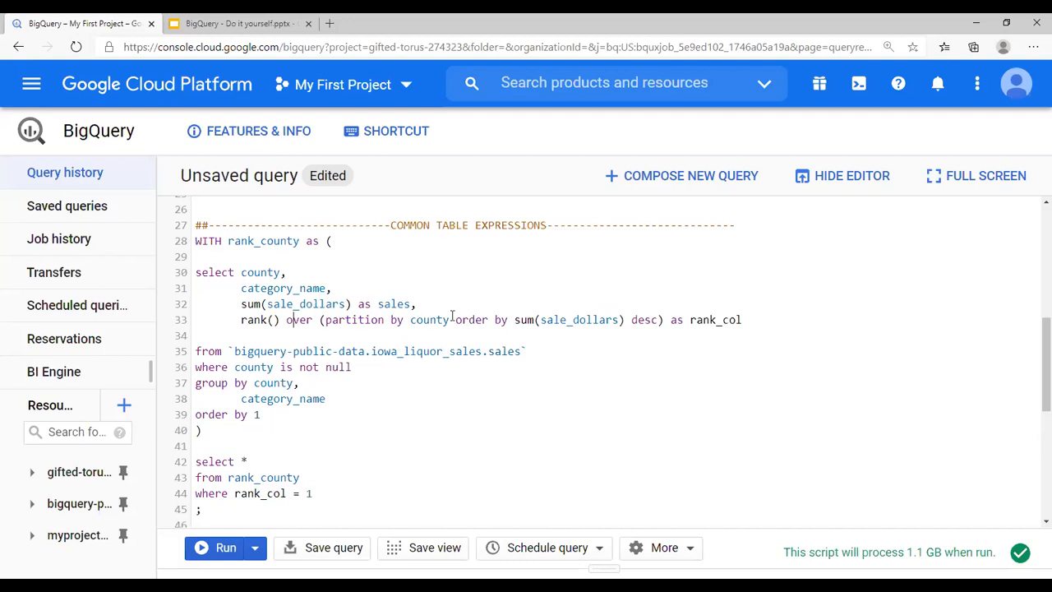
double_click(578, 320)
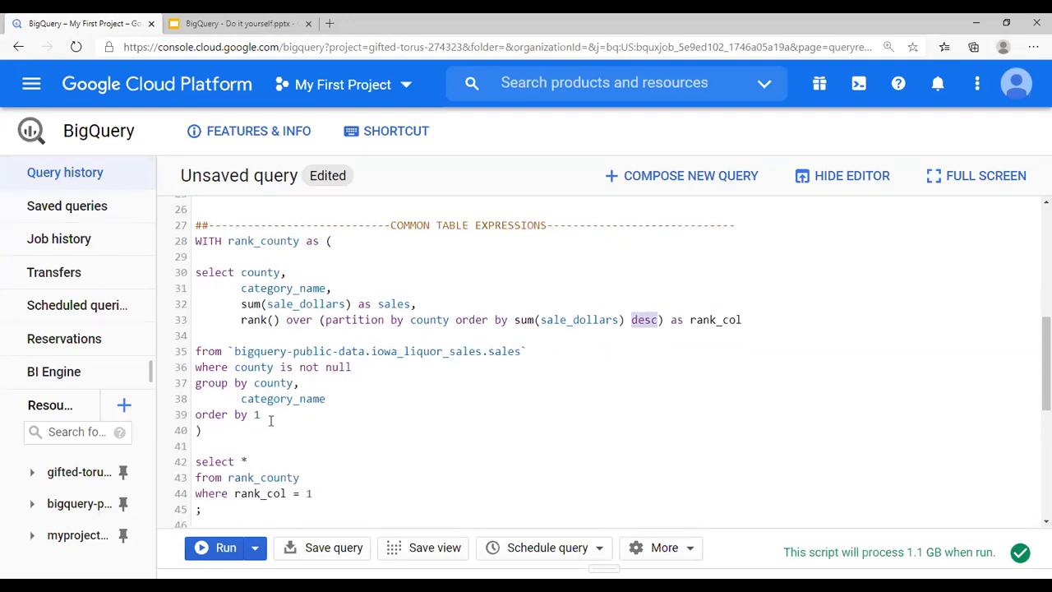
scroll(down, 3)
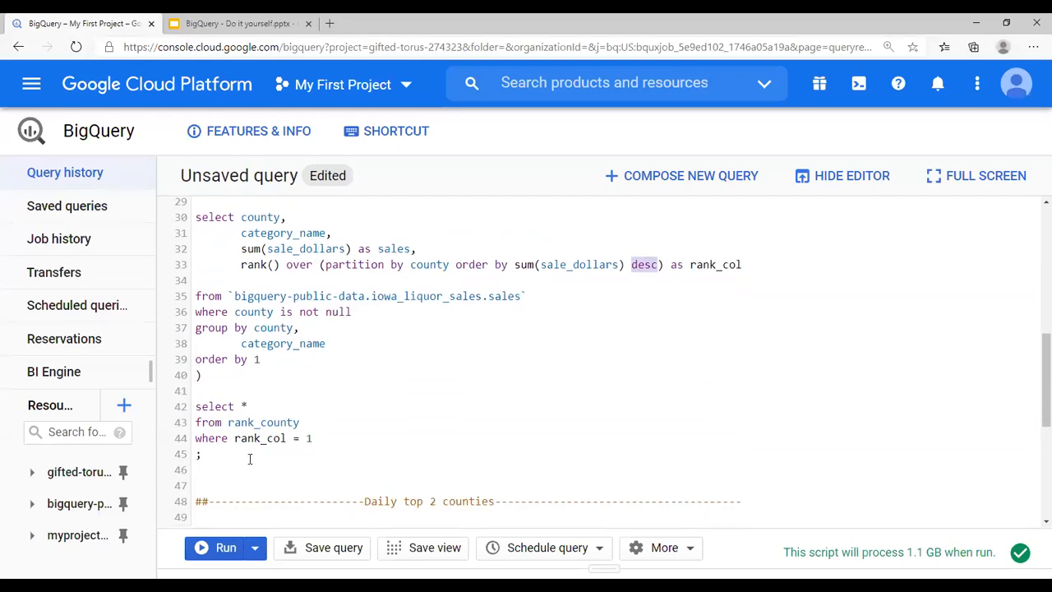
- Review per-county category sales ranks and open run options for the rank_county query
scroll(up, 3)
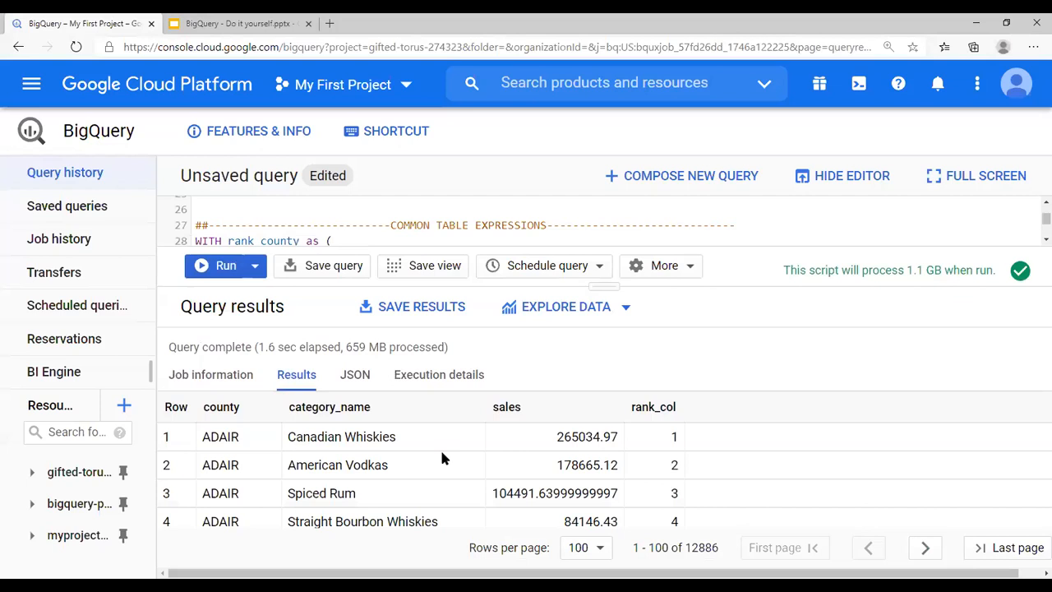
scroll(down, 3)
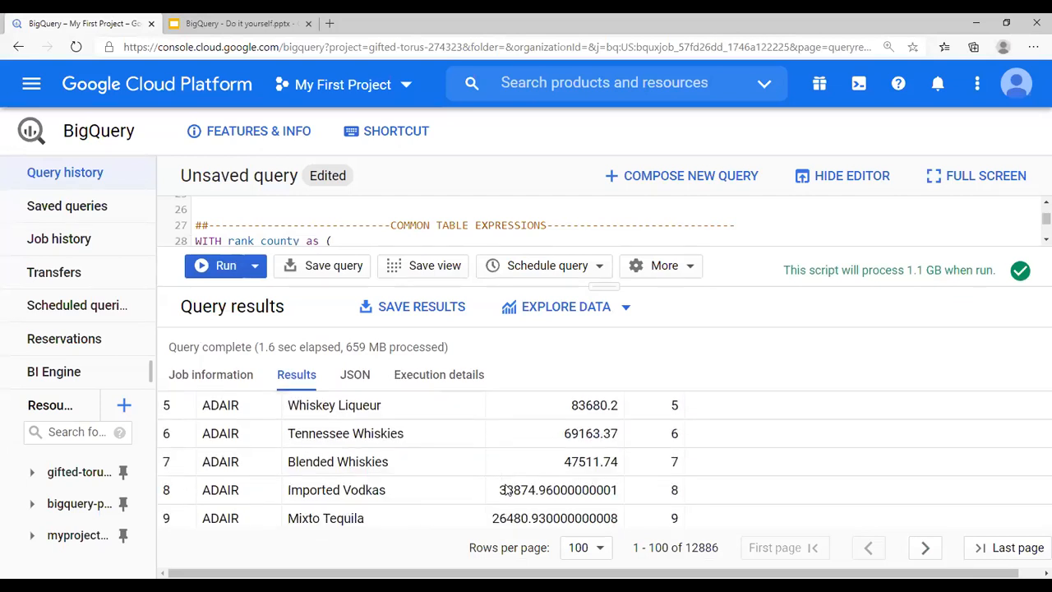
scroll(down, 3)
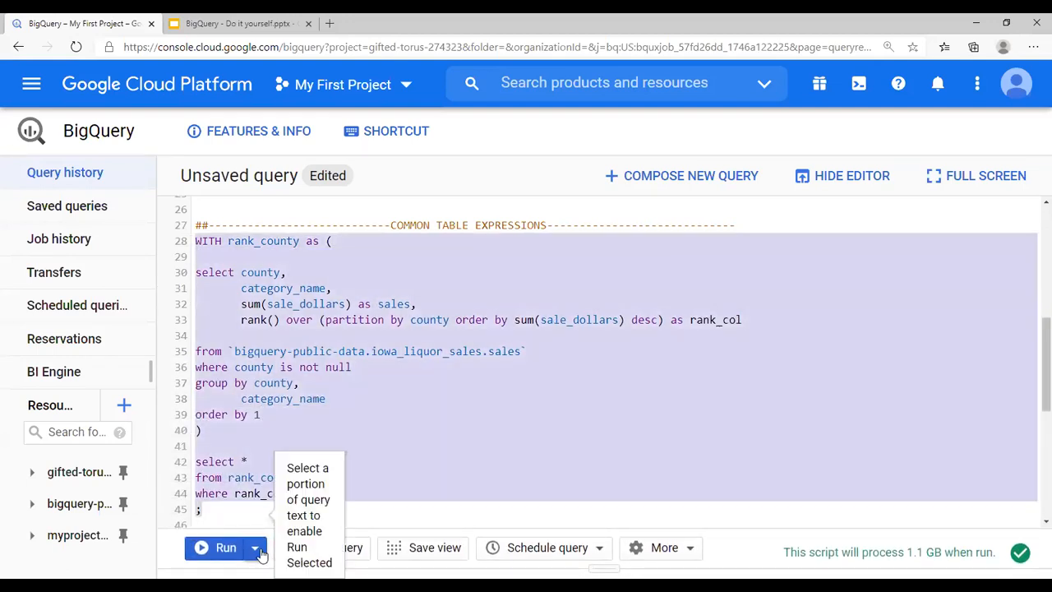
click(225, 547)
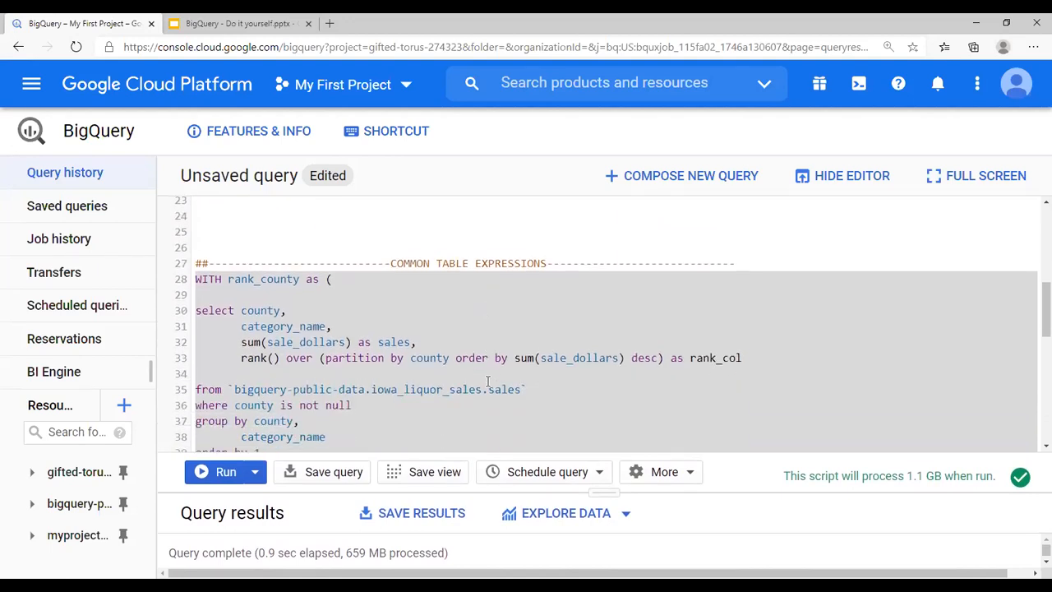
- Scroll to the Daily top 2 counties query and highlight 'desc' on bottles sold
scroll(down, 3)
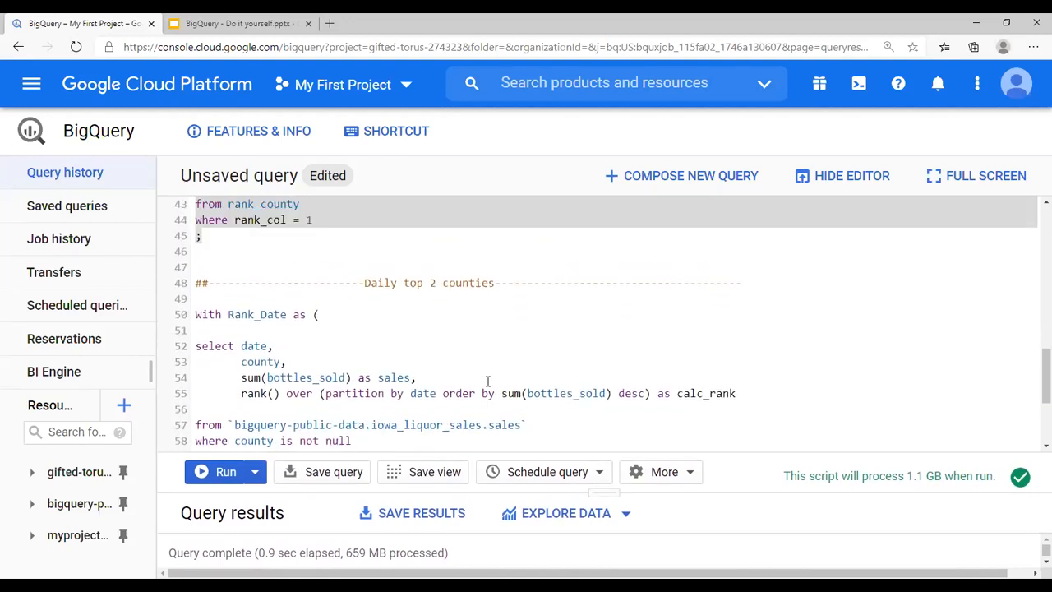
scroll(down, 3)
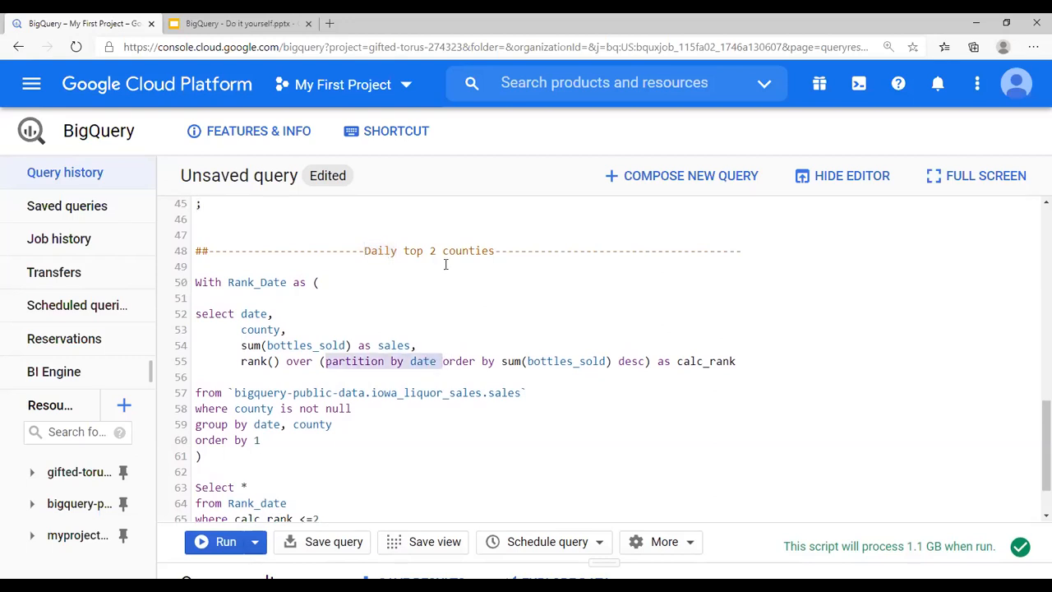
mouse_move(506, 354)
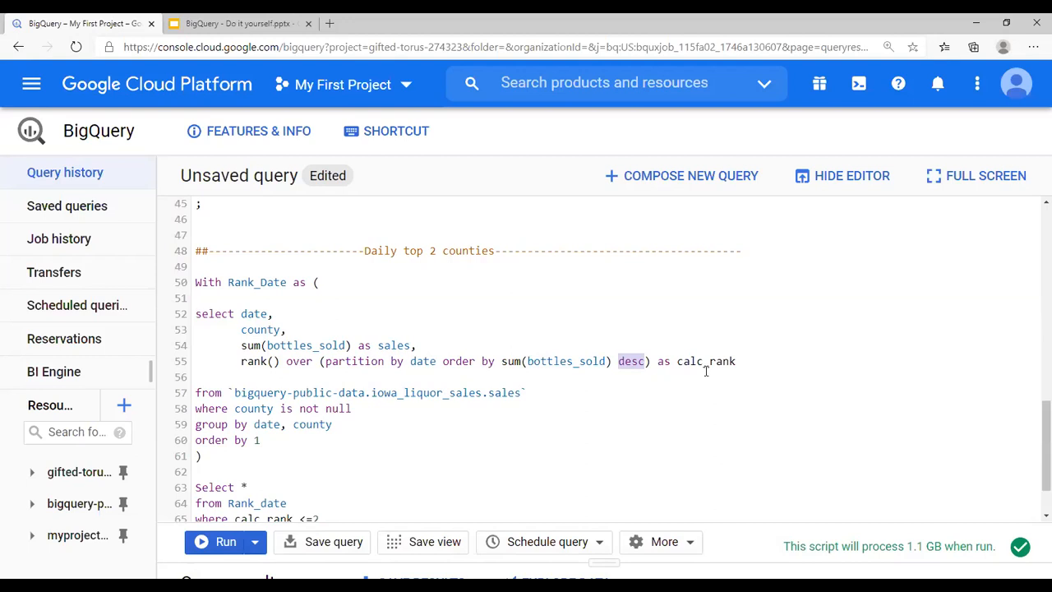
double_click(706, 360)
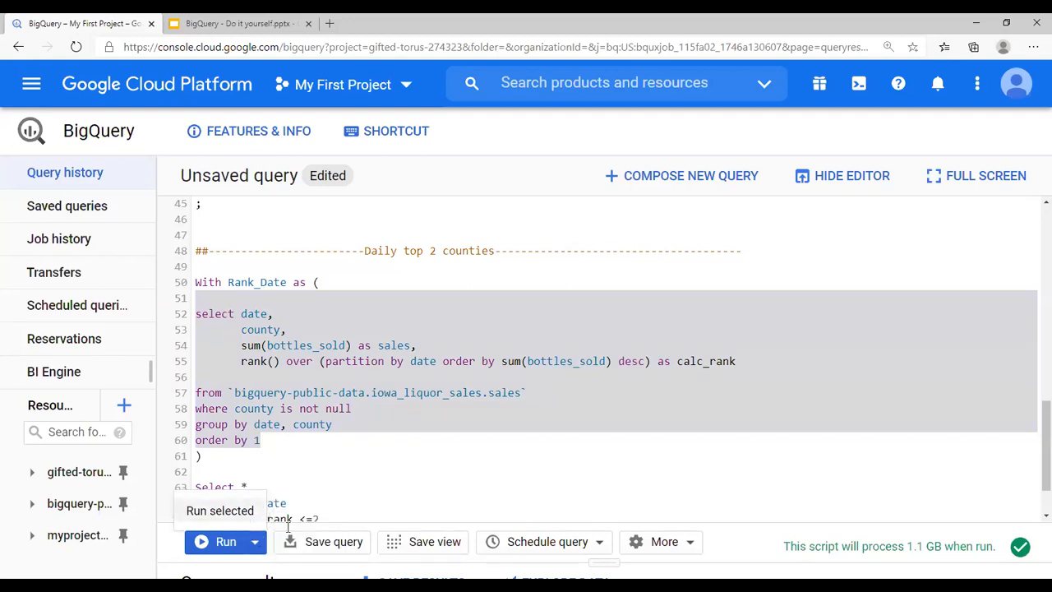
- Run the selected inner Rank_Date query to rank counties by daily bottles sold
click(225, 541)
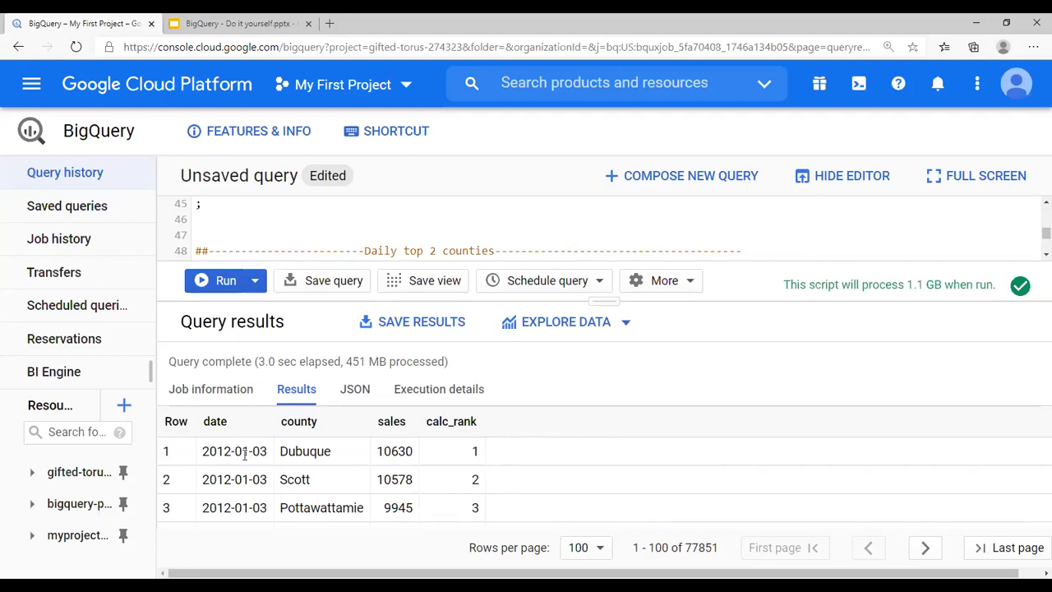
mouse_move(377, 460)
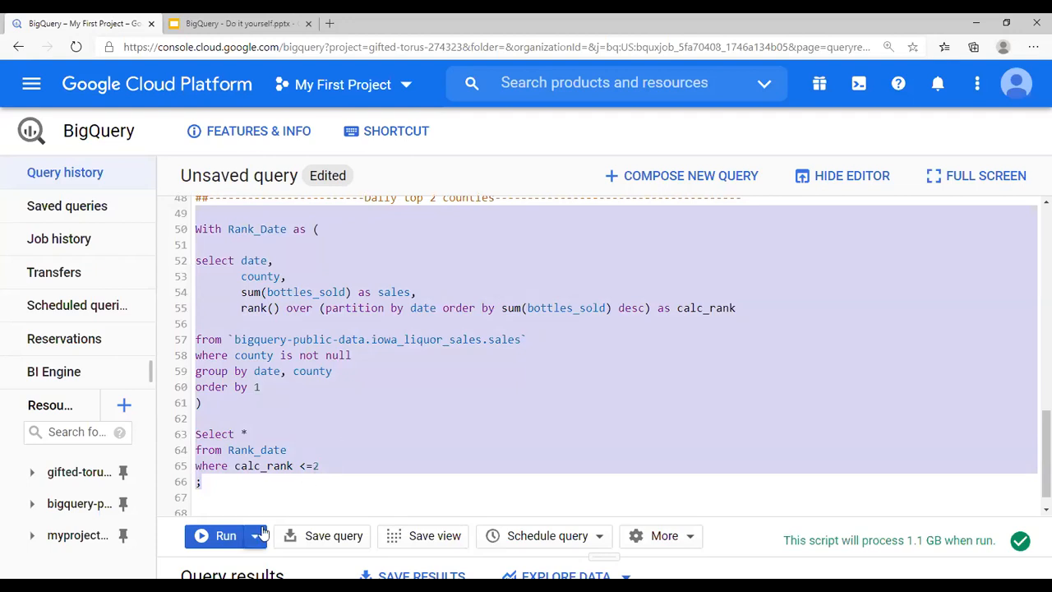
- Run the full Daily top 2 counties query and scroll through its 4,164 result rows
click(226, 535)
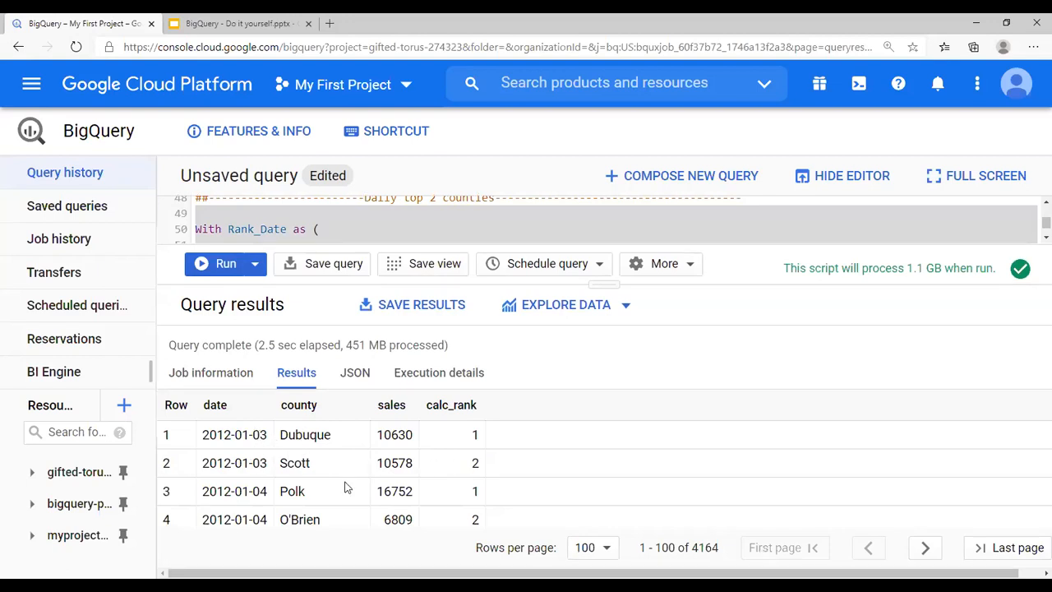
scroll(down, 3)
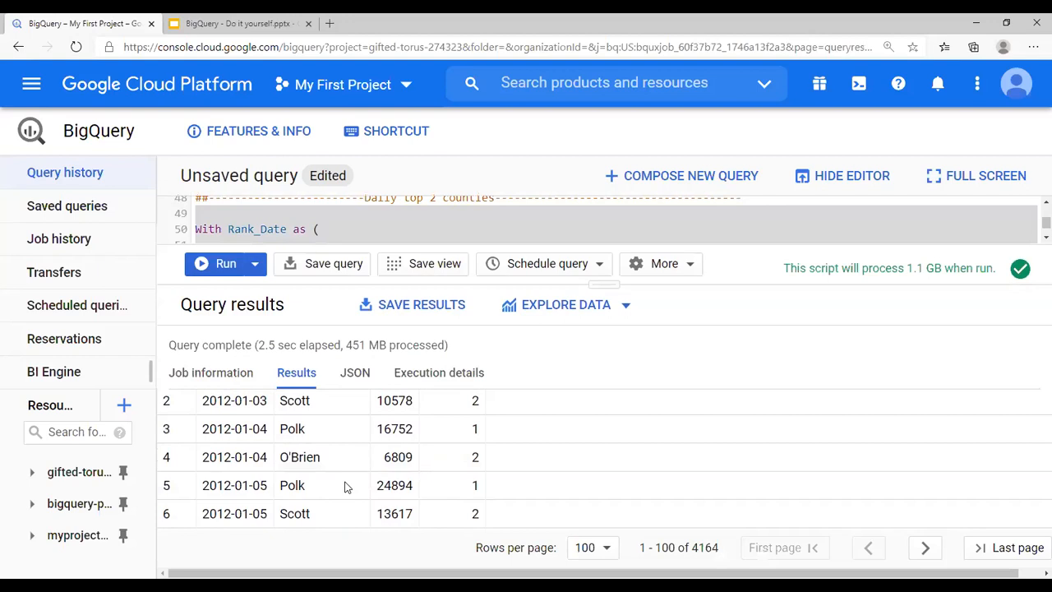
scroll(down, 3)
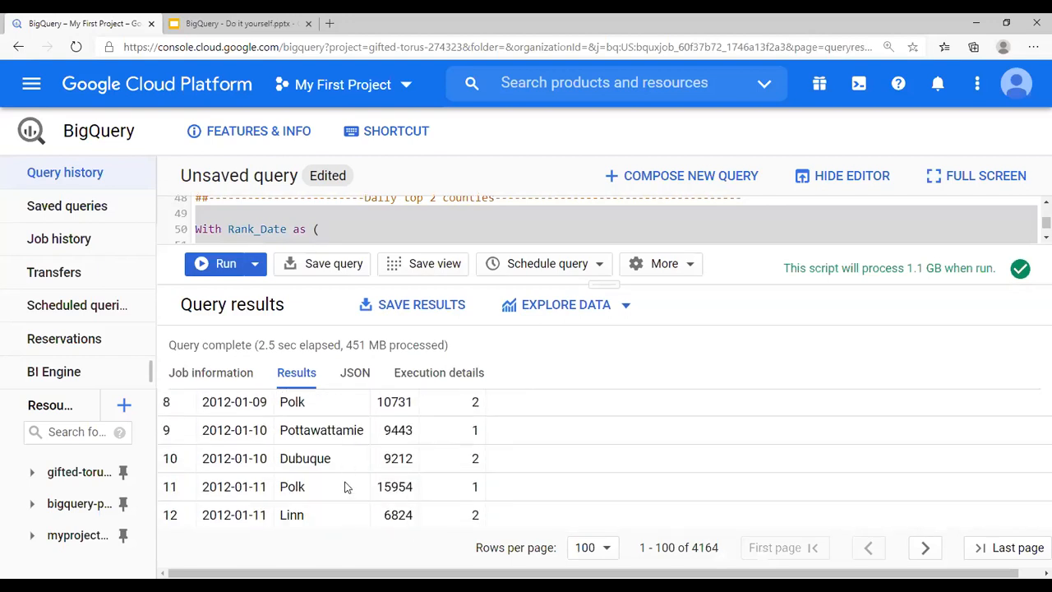
scroll(down, 3)
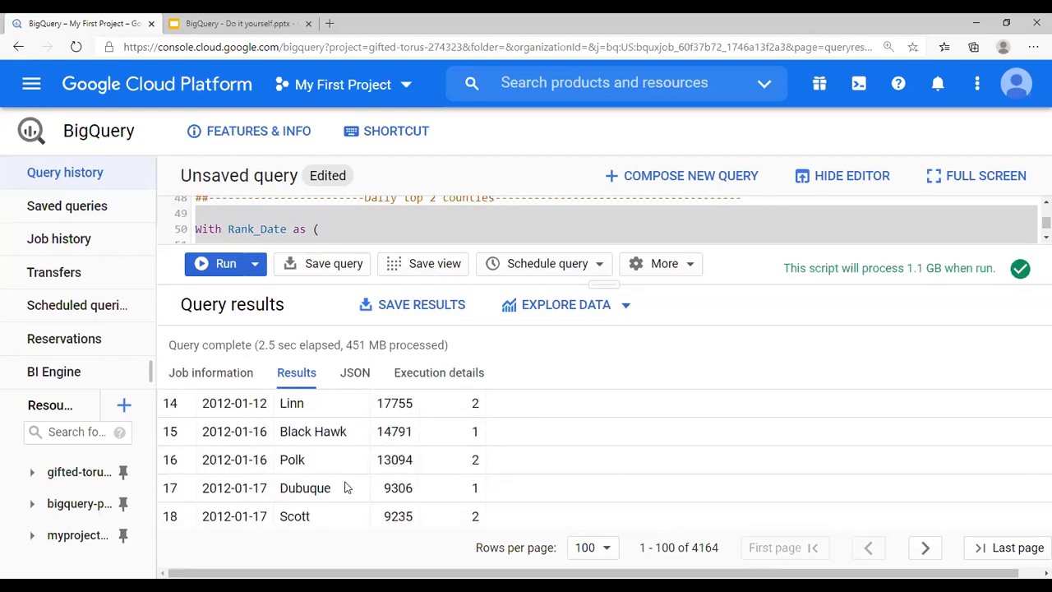